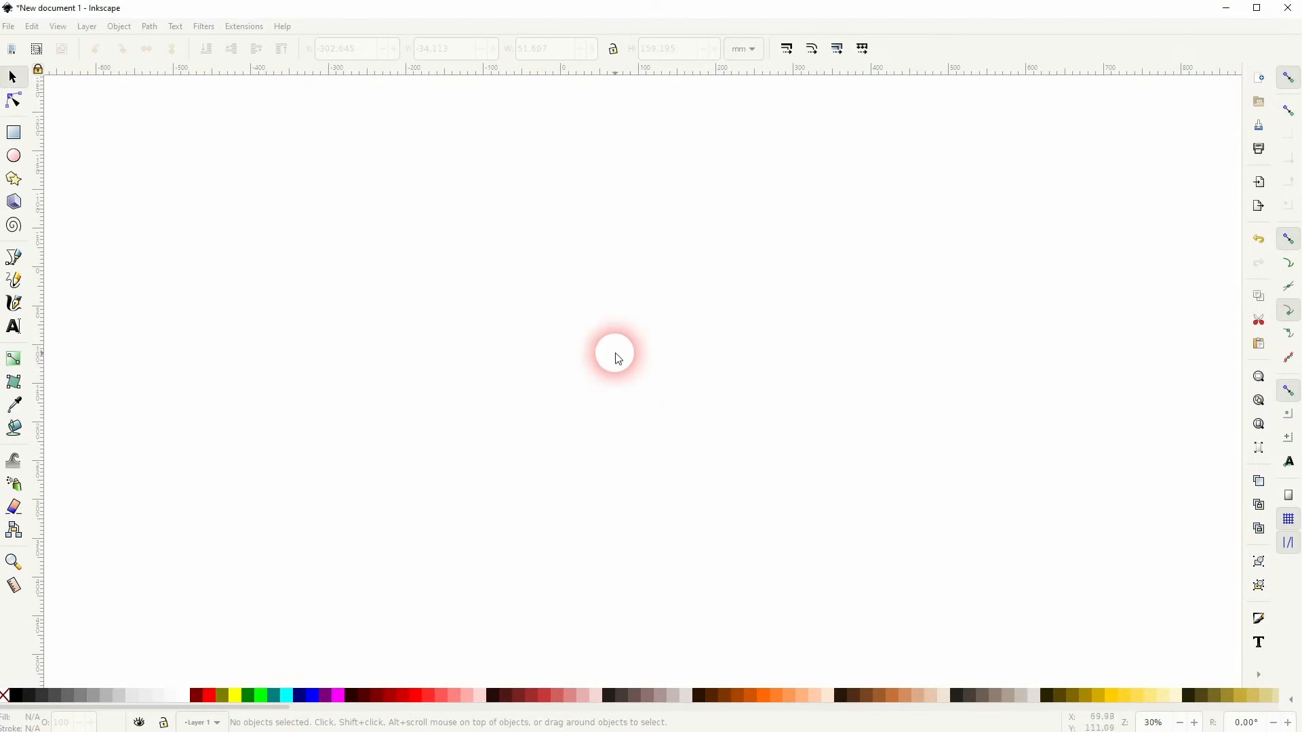
{"action": "left_click", "coordinate": [14, 326]}
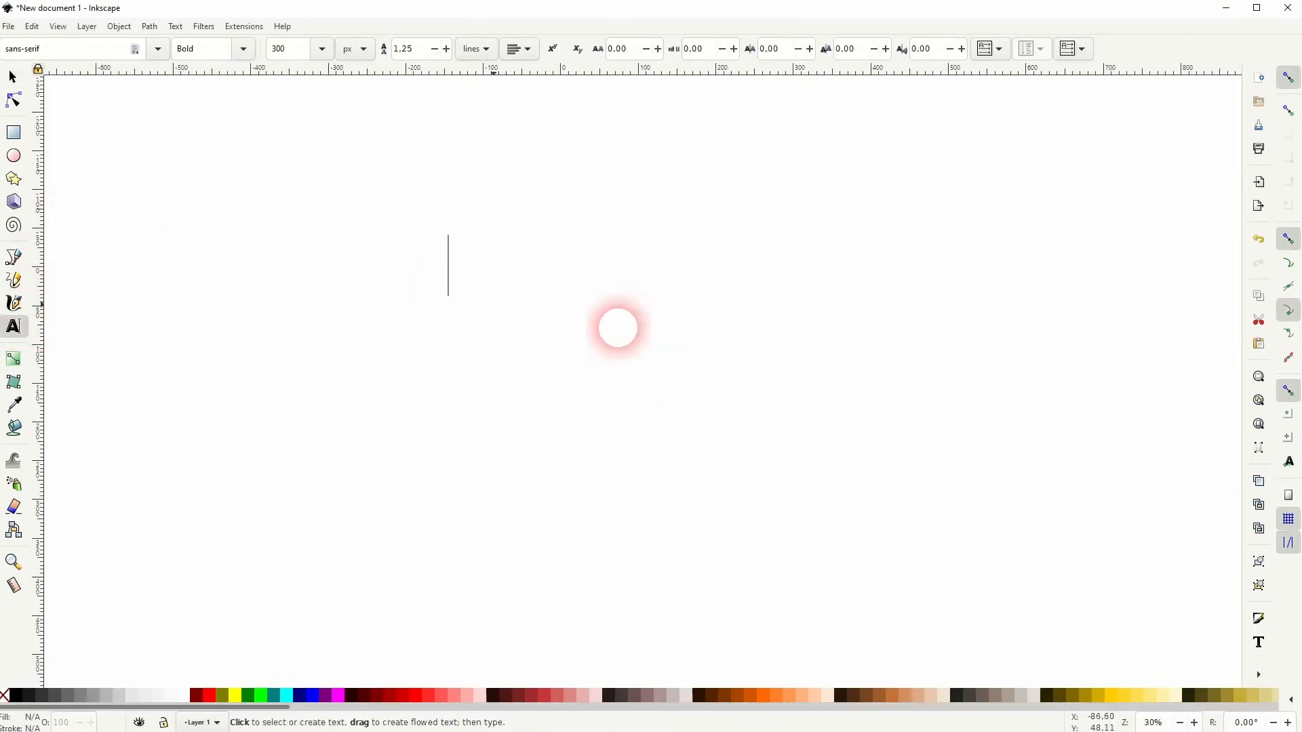
{"action": "type", "text": "7 8"}
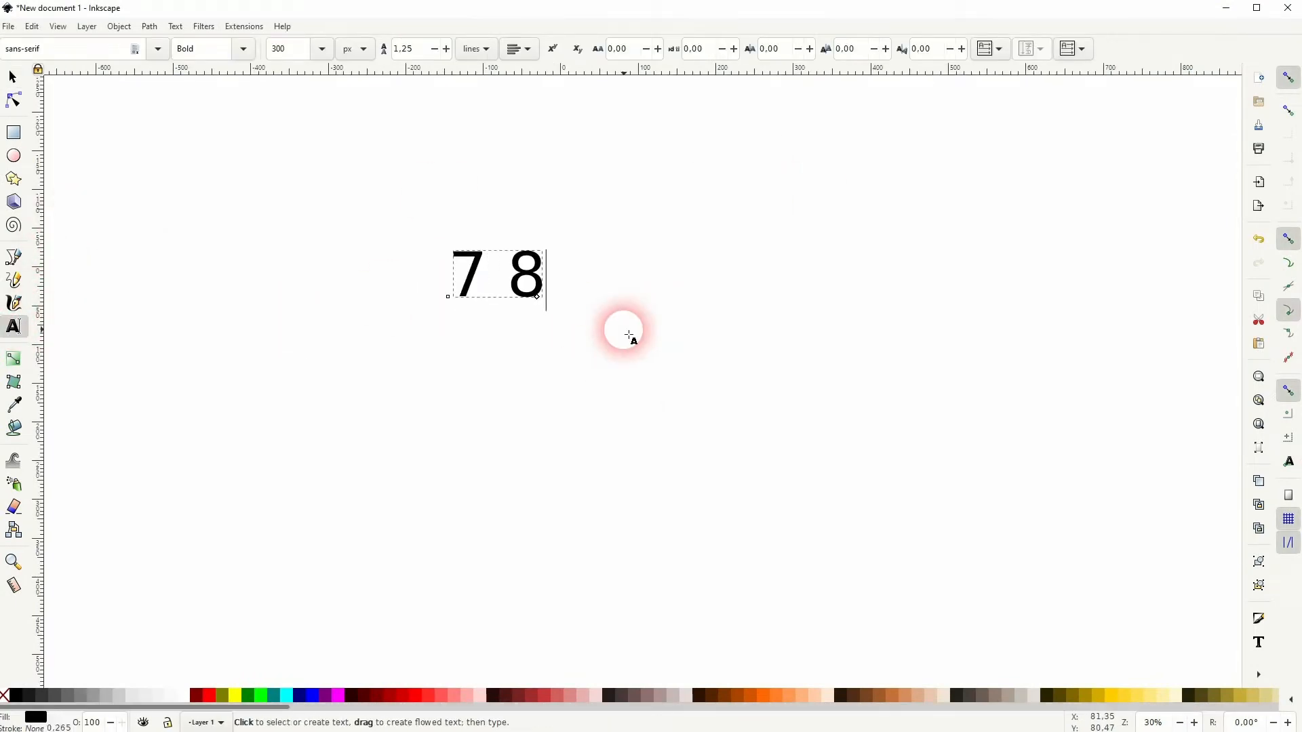
{"action": "type", "text": "5 14"}
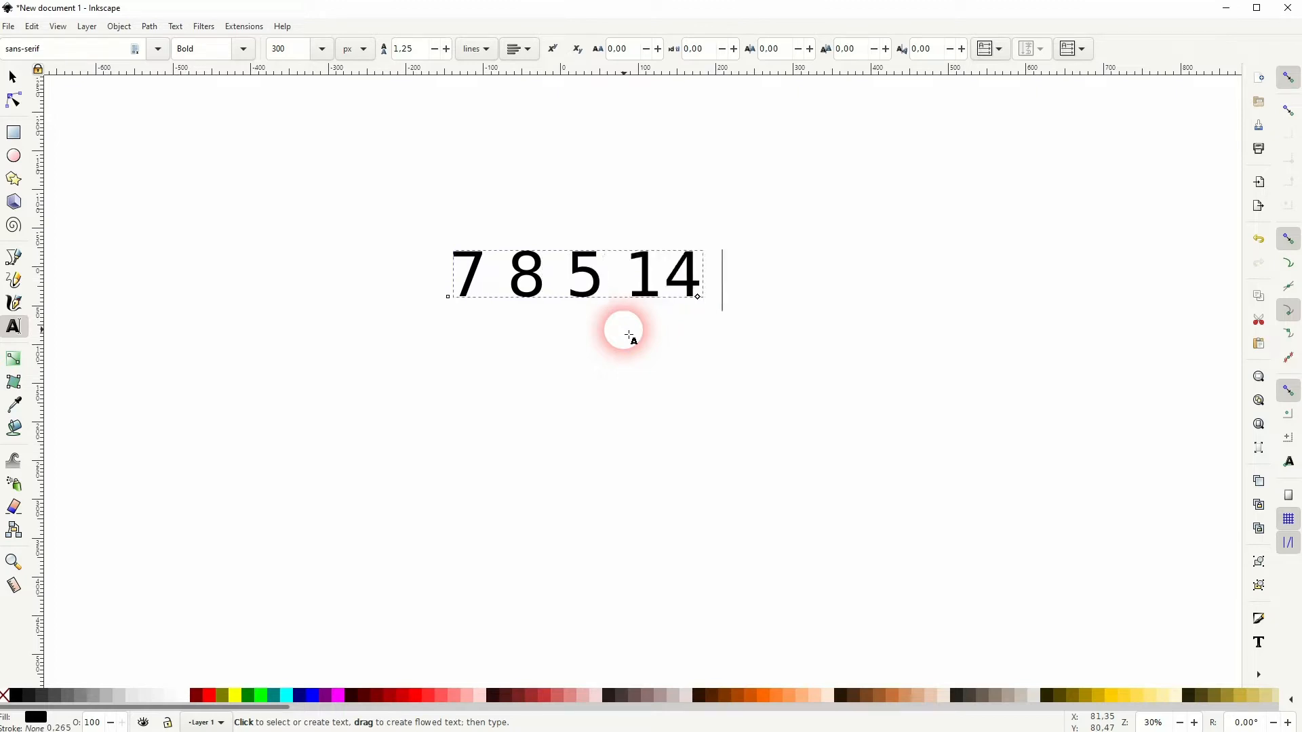
{"action": "type", "text": "10 9 7 1 15"}
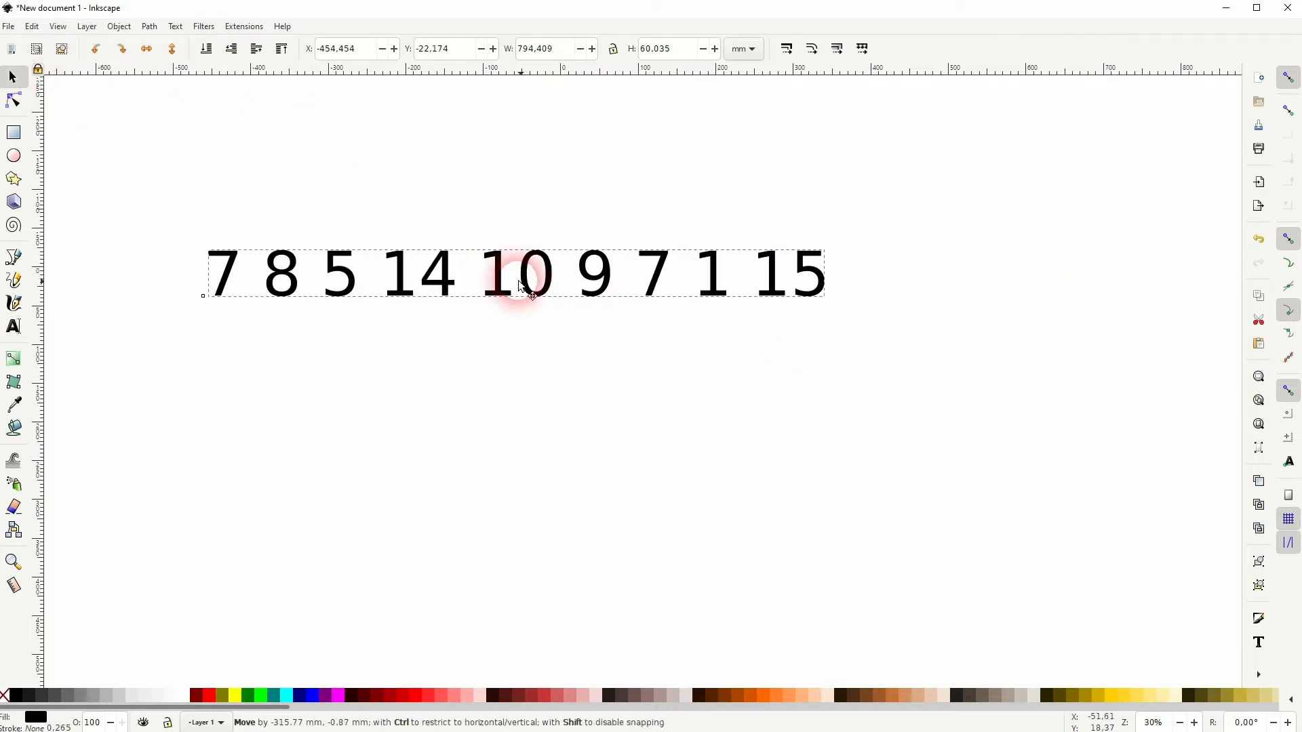
{"action": "left_click_drag", "start_coordinate": [523, 286], "coordinate": [622, 286]}
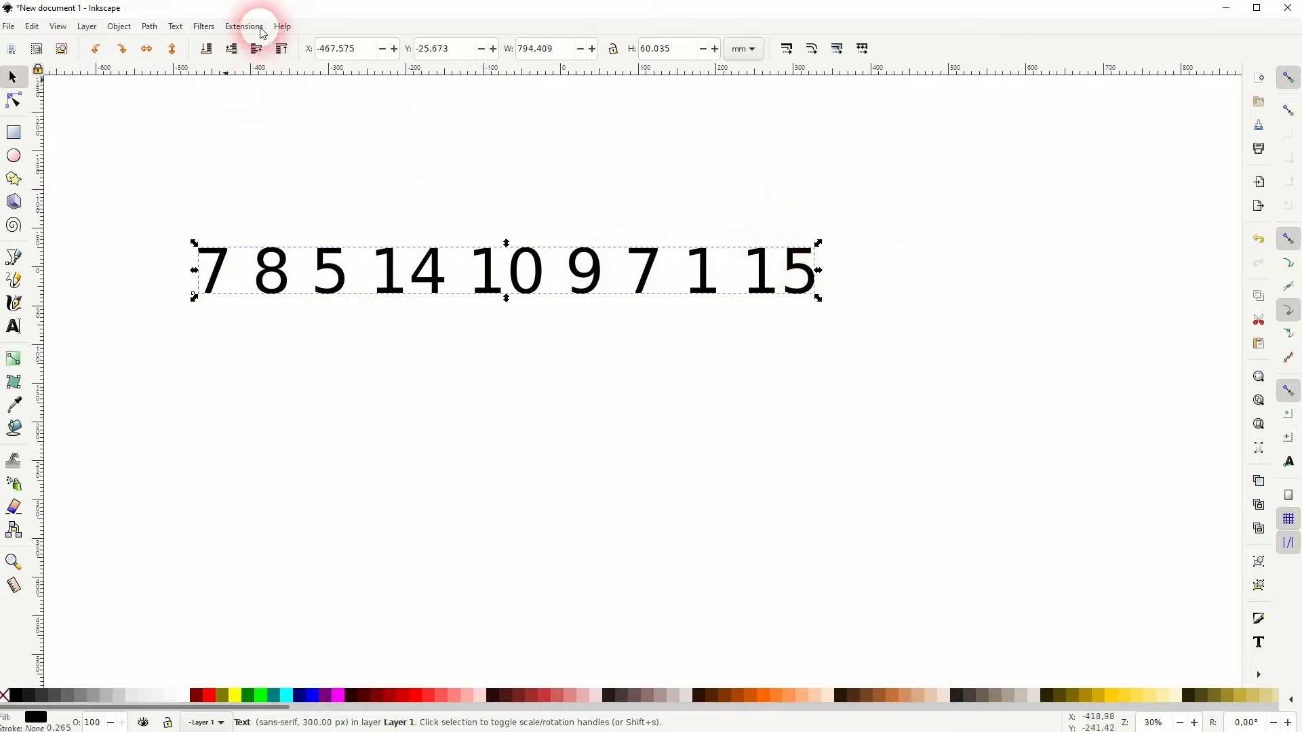
Use the Split text extension set to Words to break the line into nine separate numbers.
{"action": "left_click", "coordinate": [243, 25]}
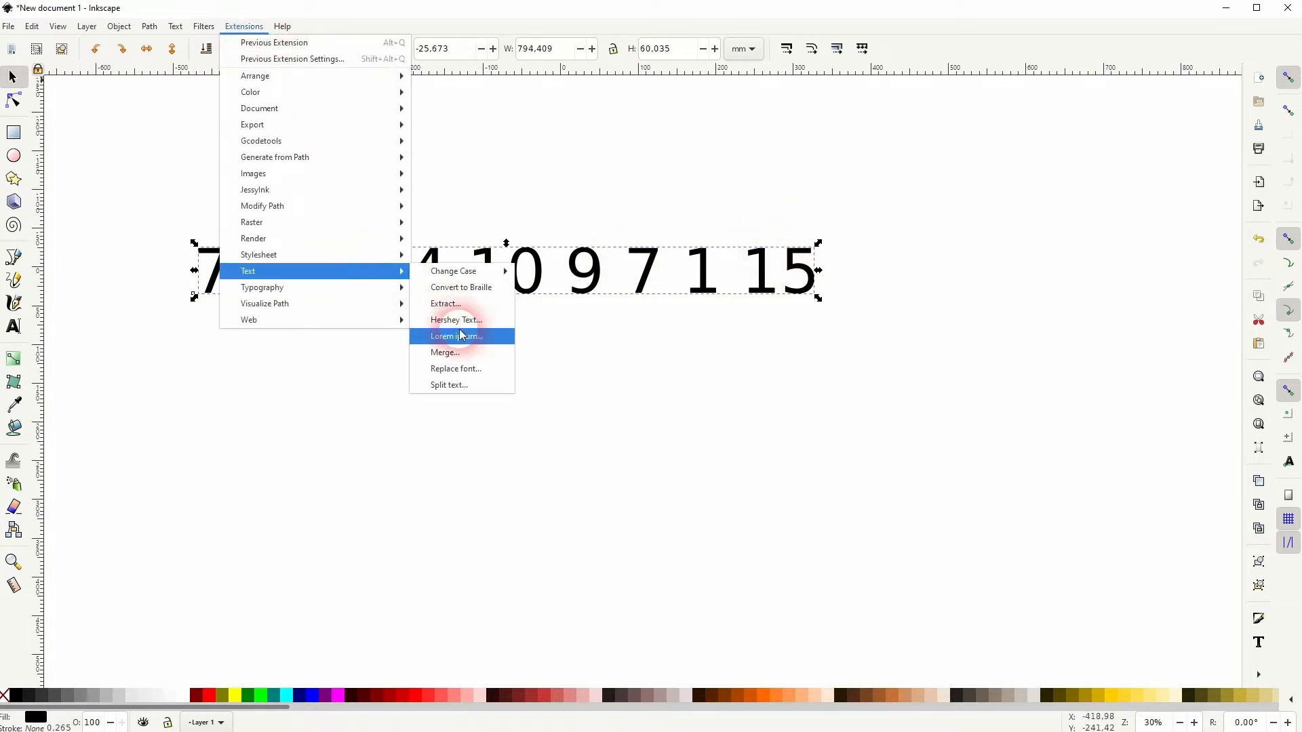
{"action": "left_click", "coordinate": [448, 383]}
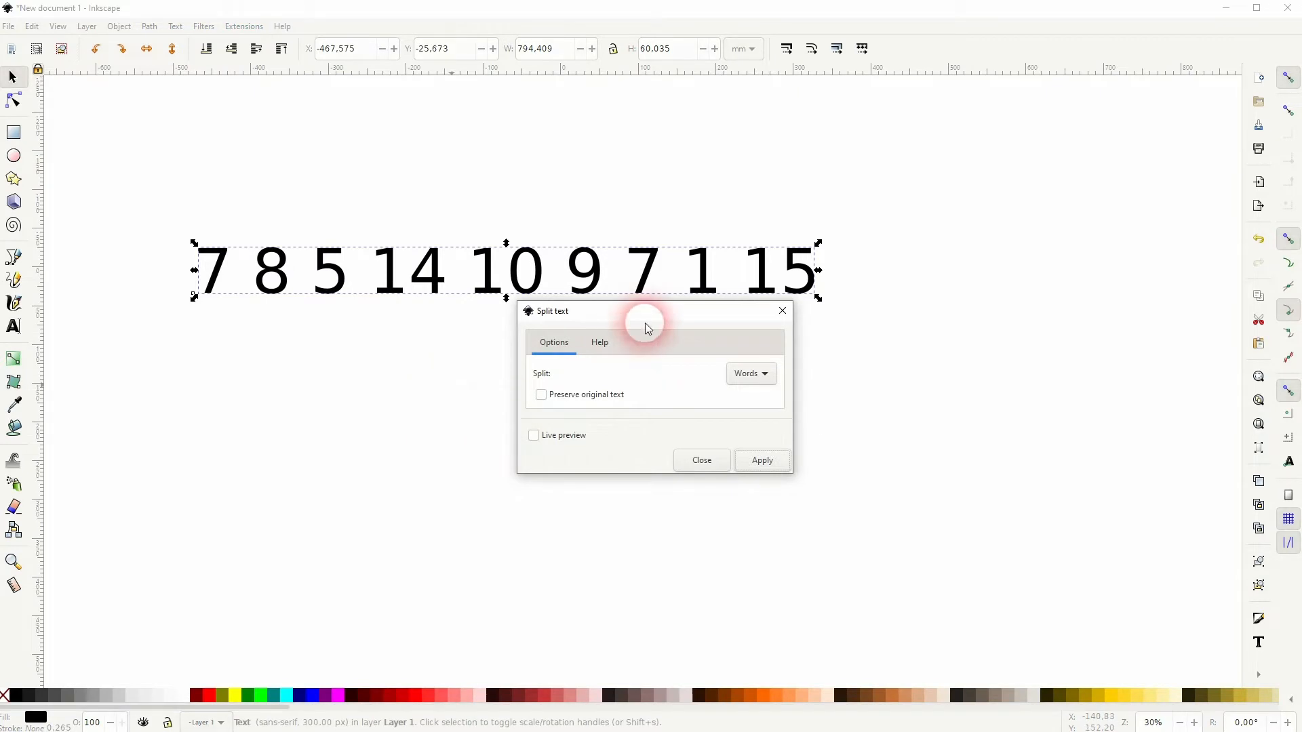
{"action": "left_click_drag", "start_coordinate": [552, 311], "coordinate": [960, 183]}
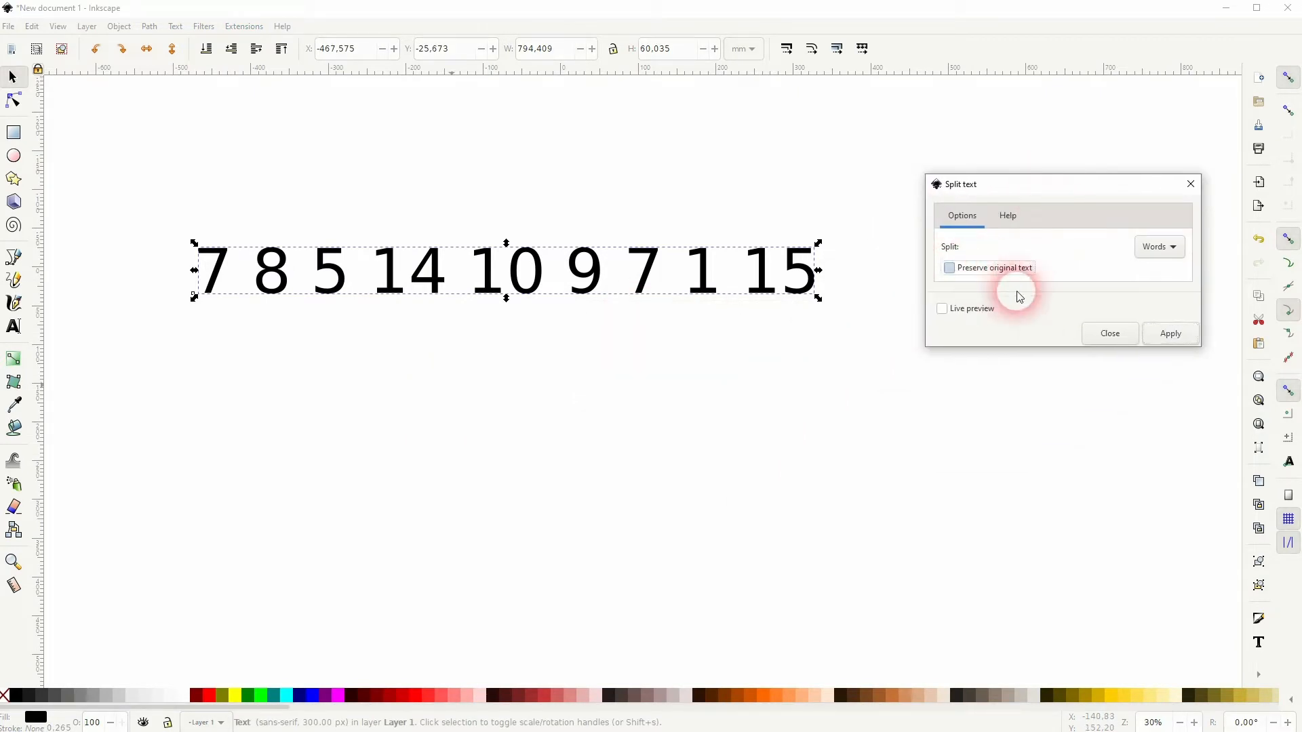
{"action": "left_click", "coordinate": [949, 267]}
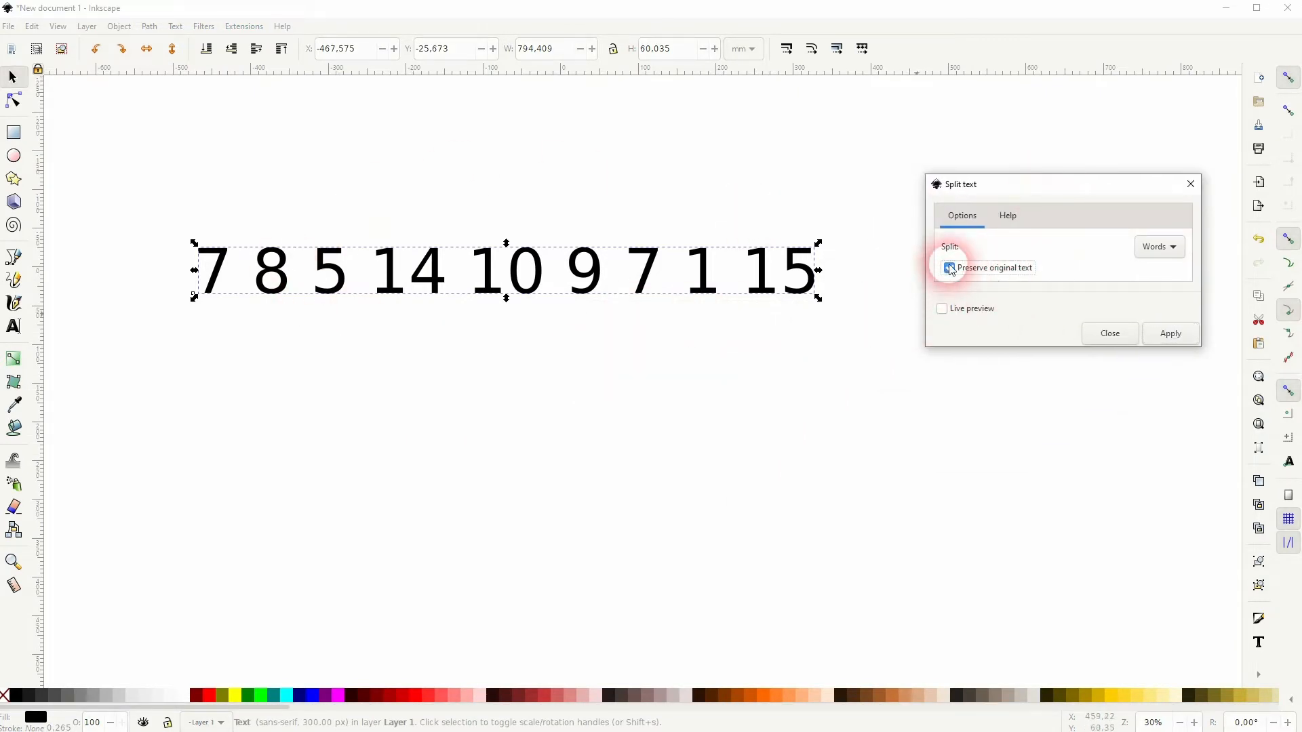
{"action": "left_click", "coordinate": [1154, 247]}
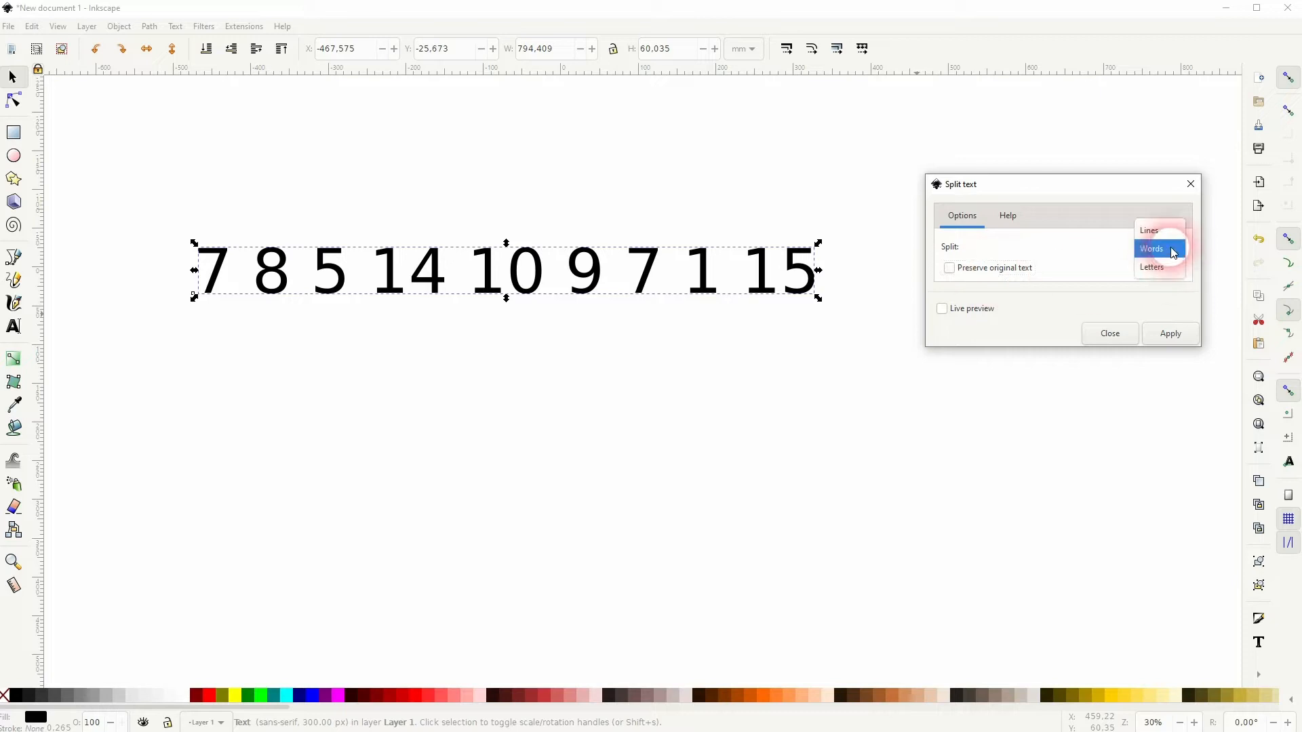
{"action": "left_click", "coordinate": [1153, 248]}
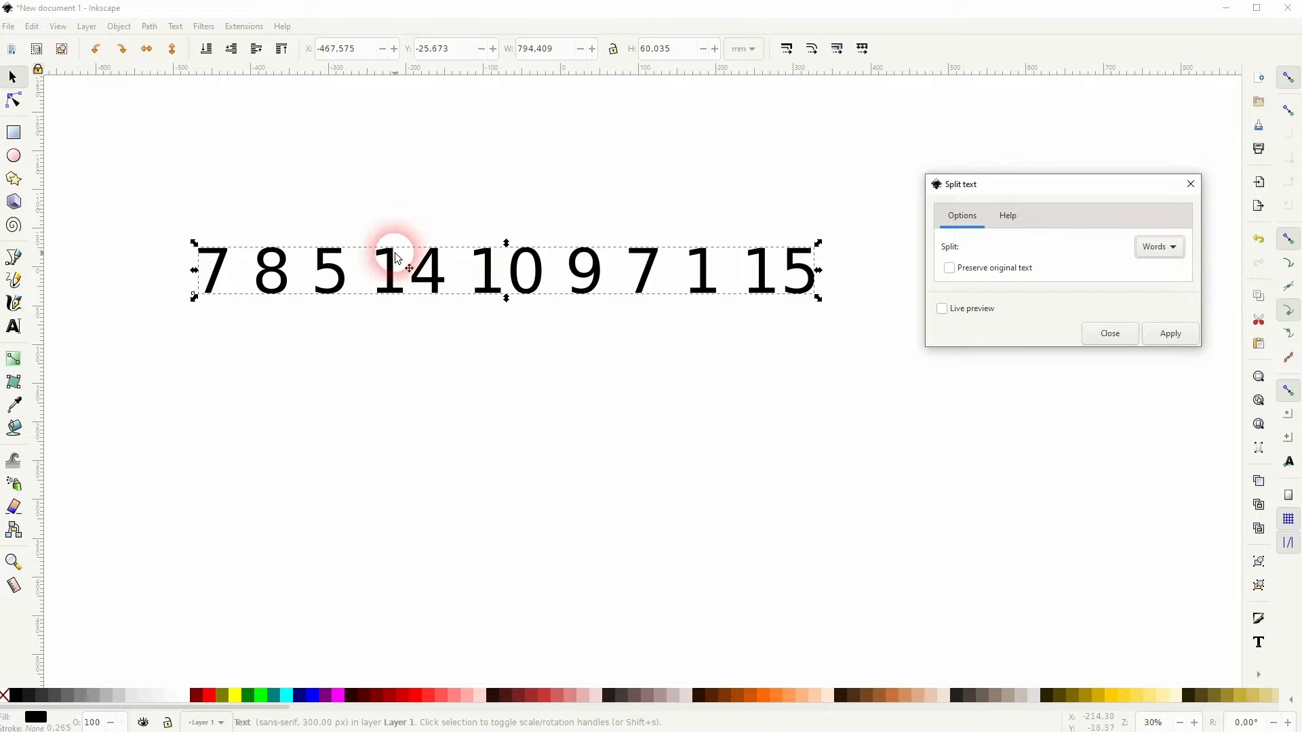
{"action": "left_click", "coordinate": [1170, 333]}
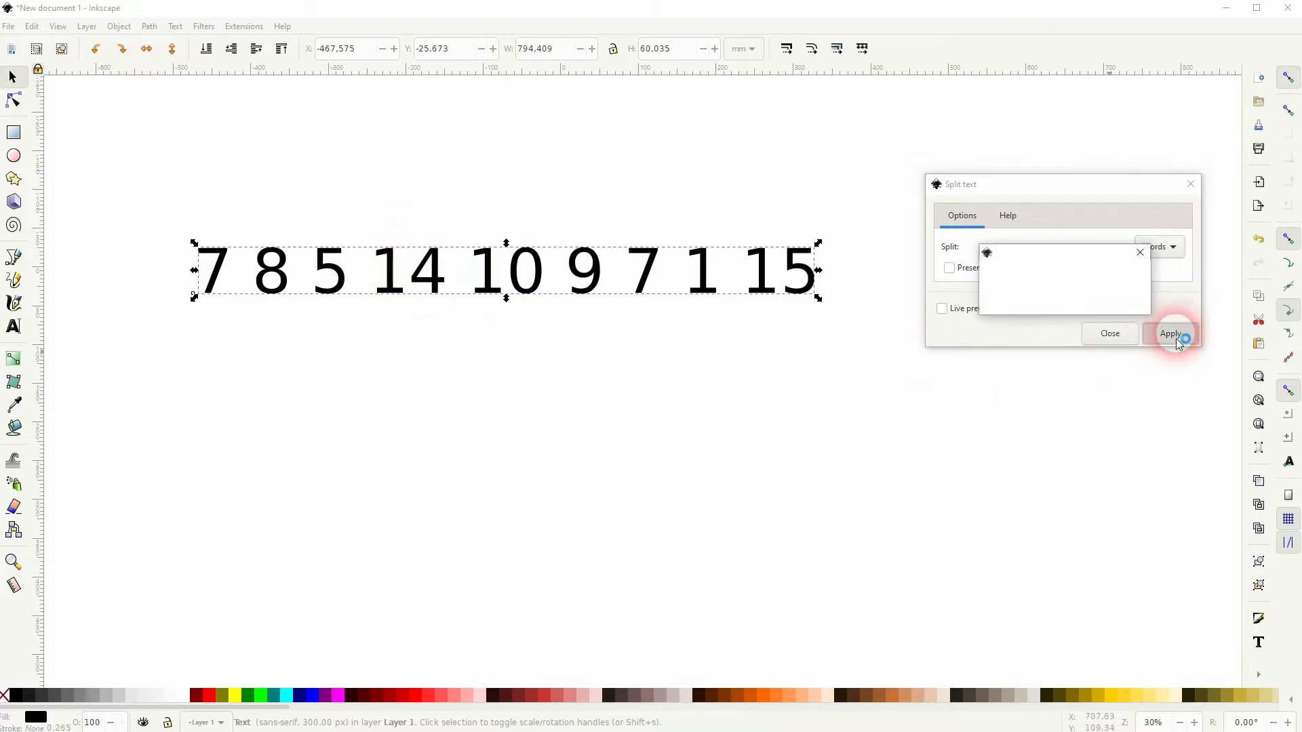
{"action": "left_click", "coordinate": [1170, 334]}
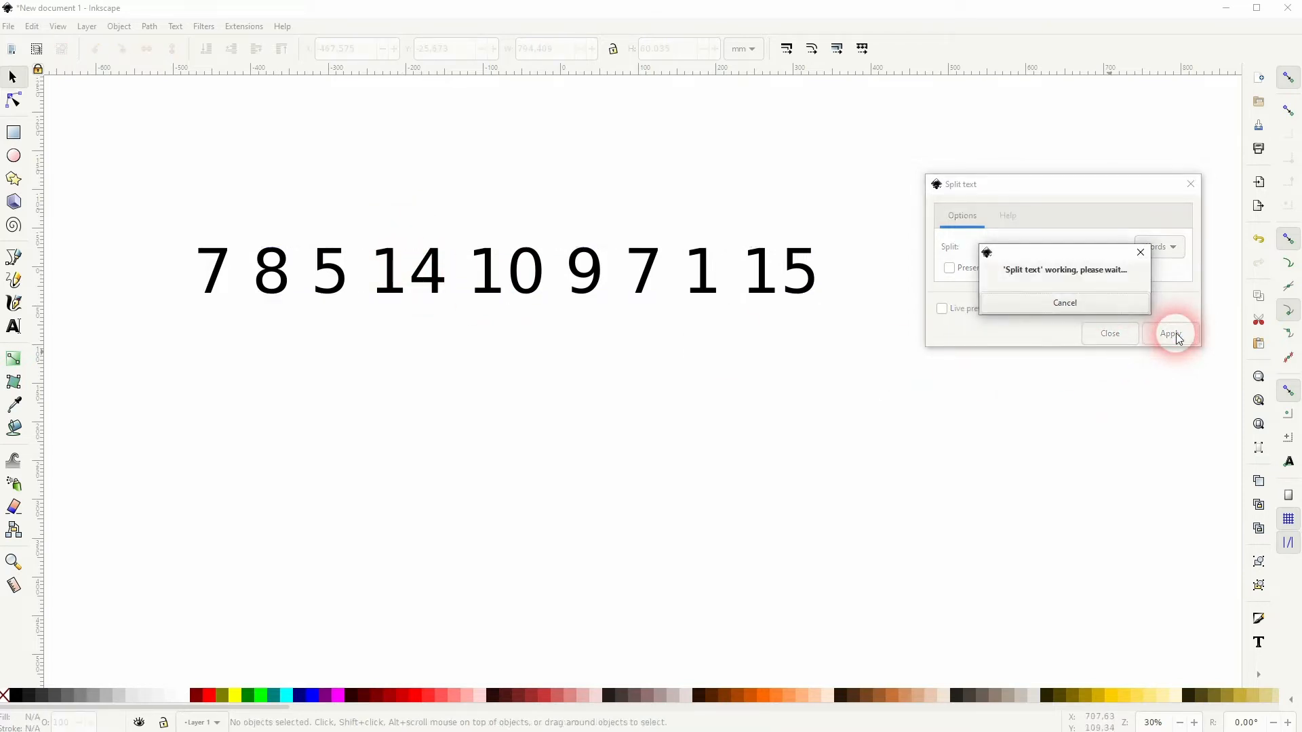
{"action": "left_click", "coordinate": [1170, 333]}
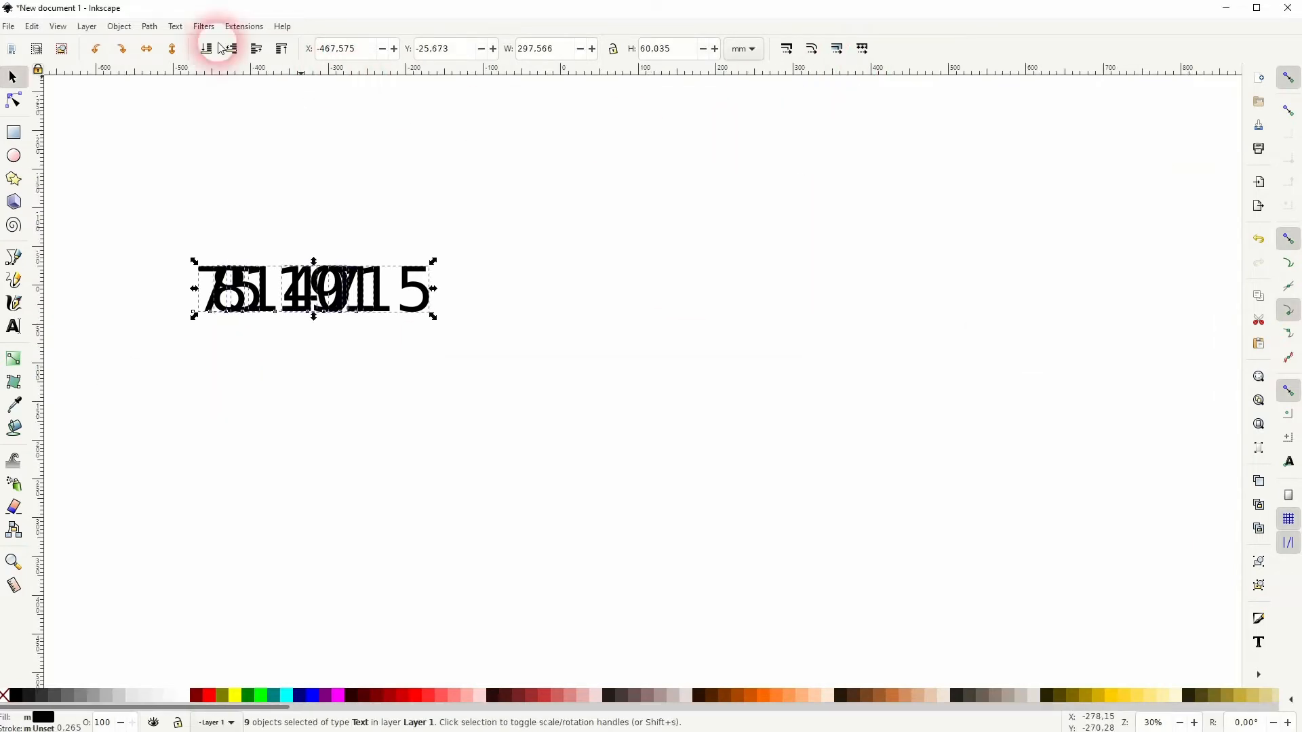
Choose a rectangular grid arrangement and start editing the column spacing.
{"action": "left_click", "coordinate": [118, 26]}
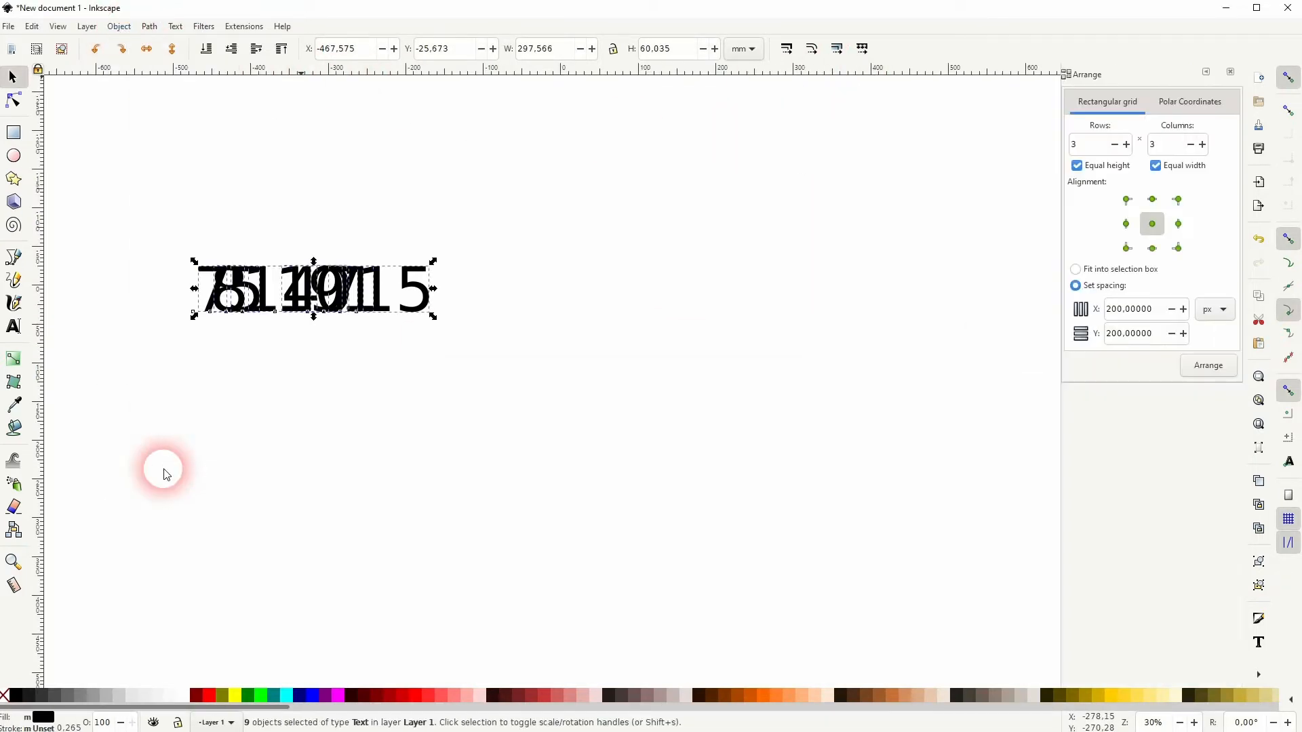
{"action": "left_click", "coordinate": [1188, 102]}
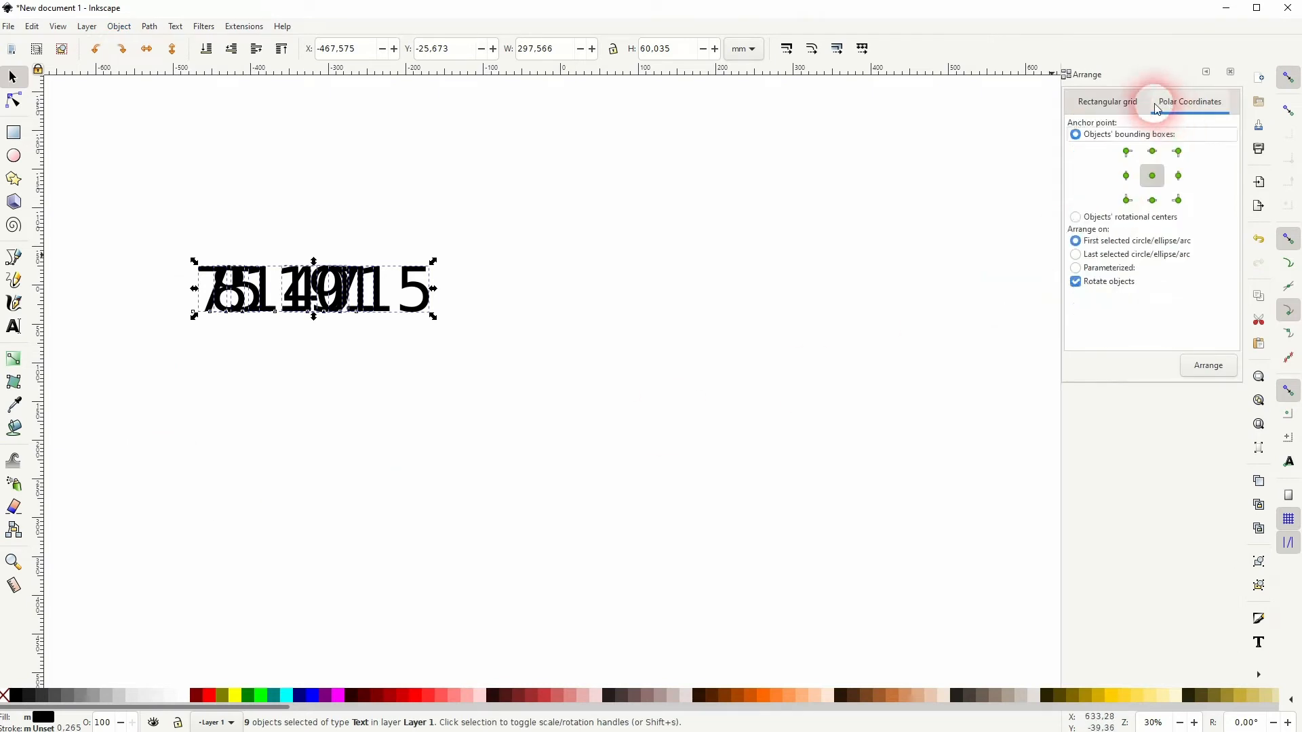
{"action": "left_click", "coordinate": [1106, 102]}
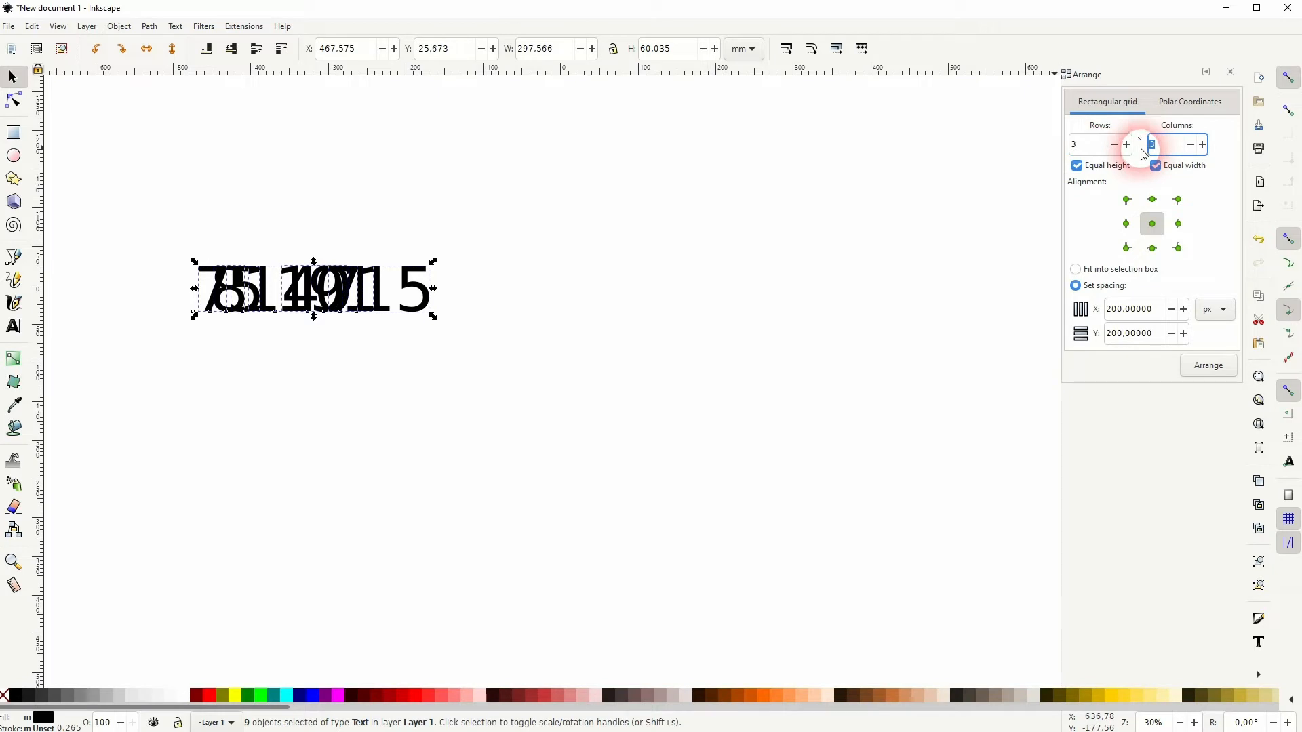
{"action": "left_click", "coordinate": [1133, 310]}
{"action": "type", "text": "5"}
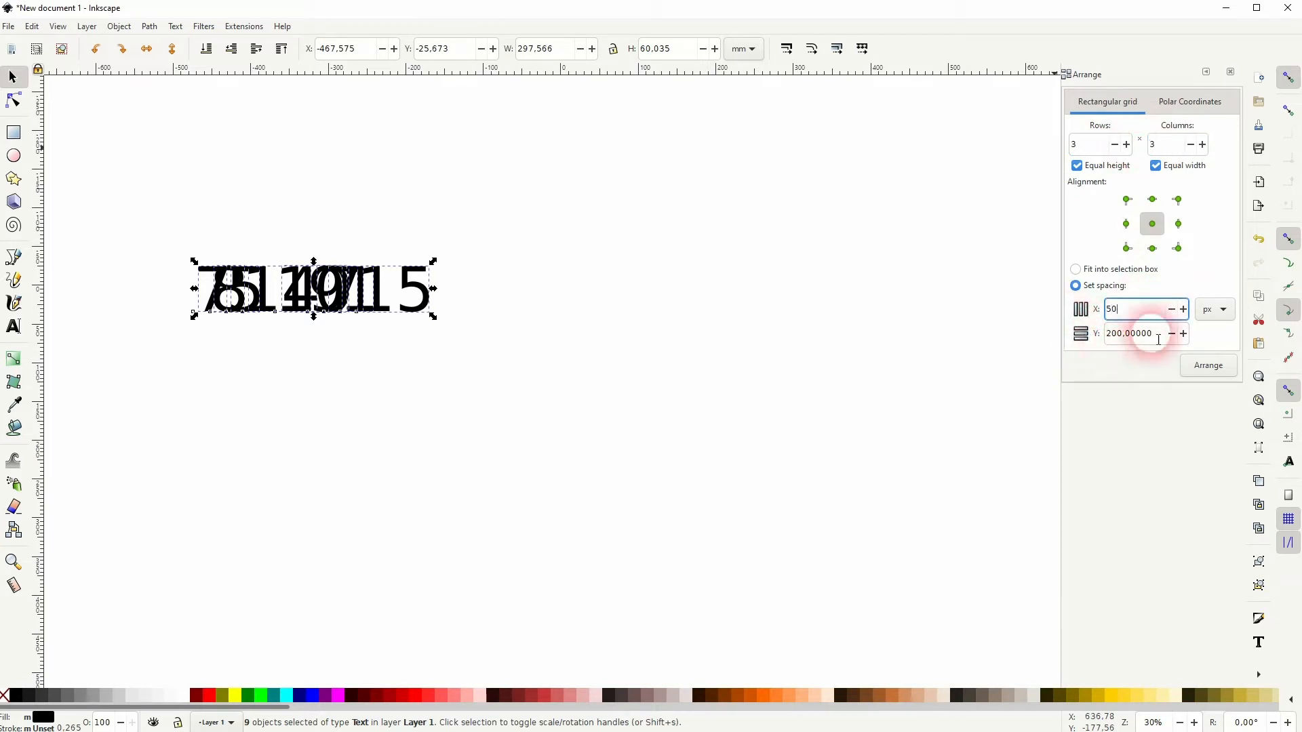
{"action": "type", "text": "0"}
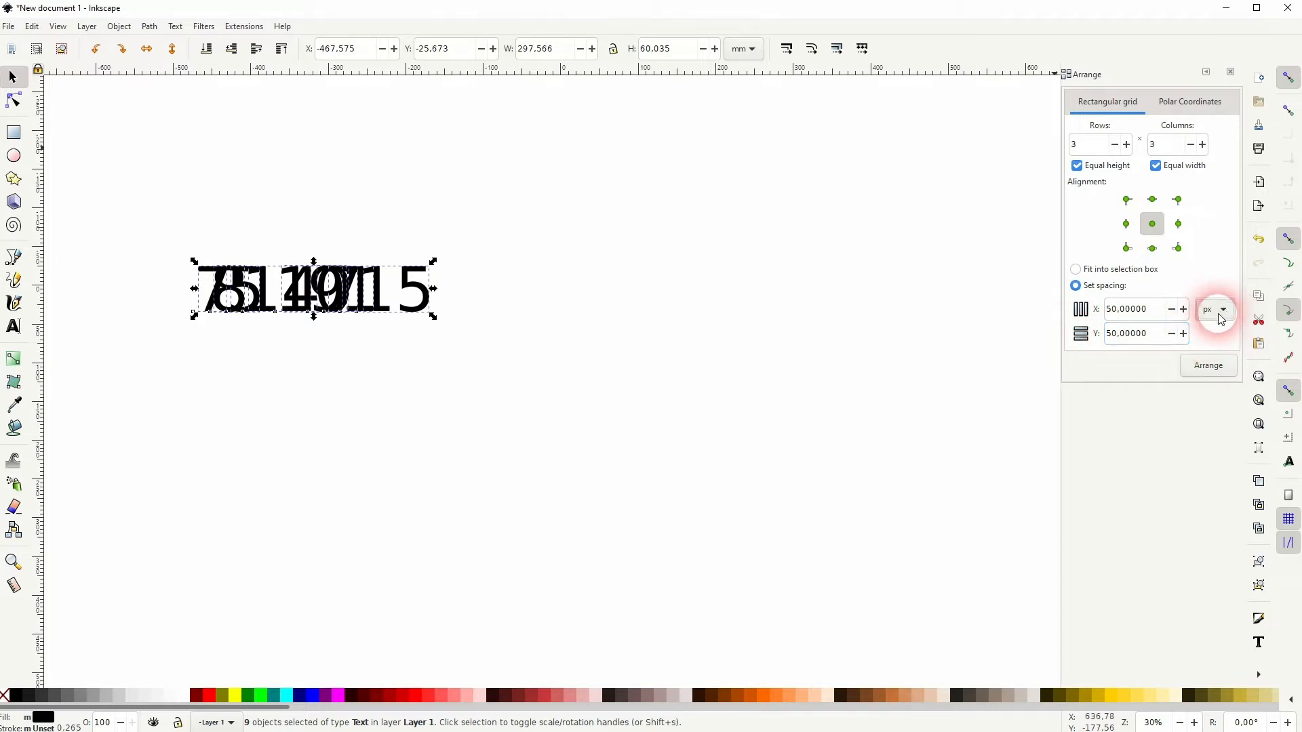
Arrange the numbers as a 3×3 grid with 200 px X and Y spacing.
{"action": "left_click", "coordinate": [1208, 364]}
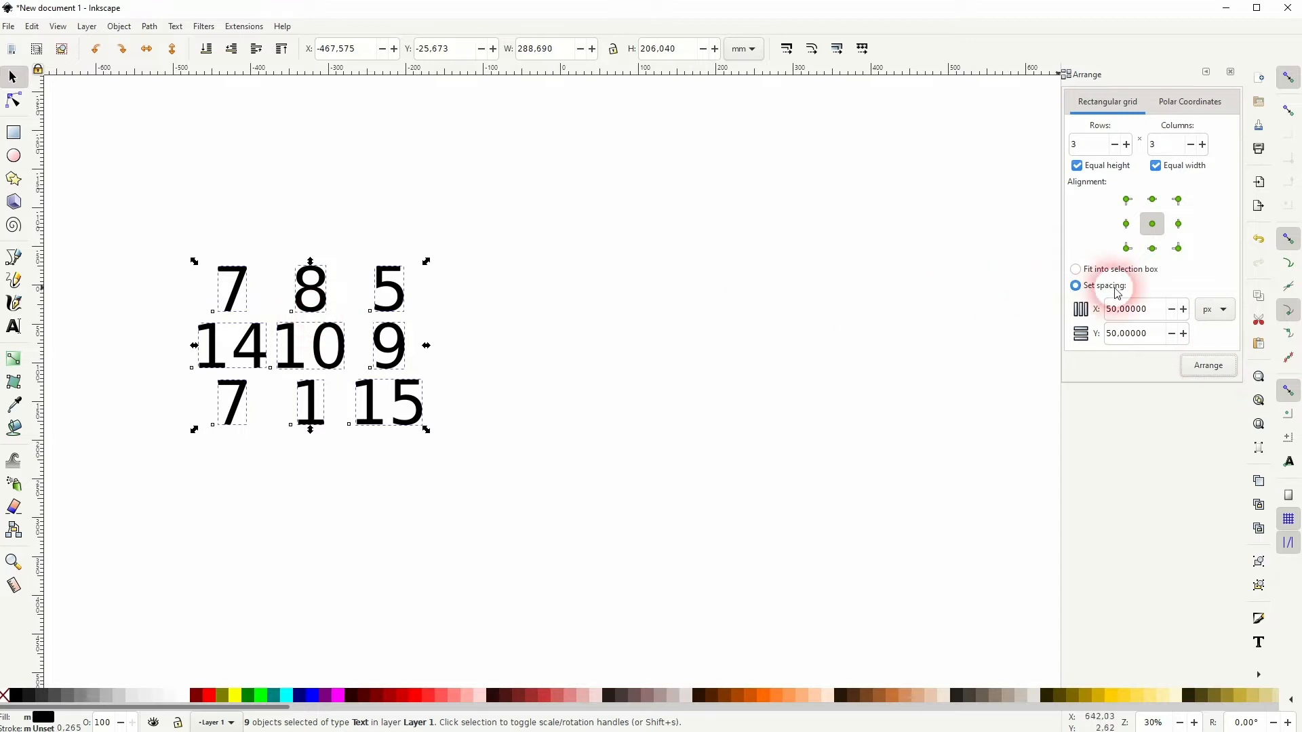
{"action": "type", "text": "200"}
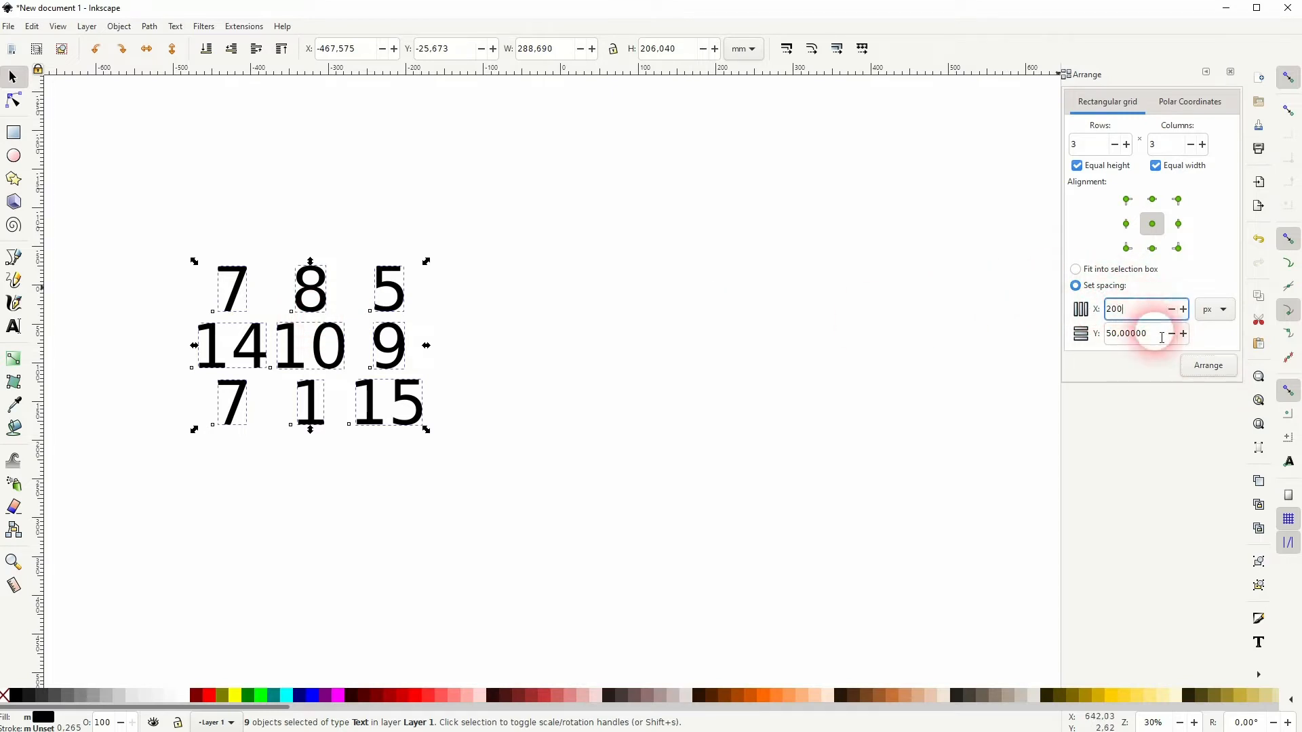
{"action": "type", "text": "200"}
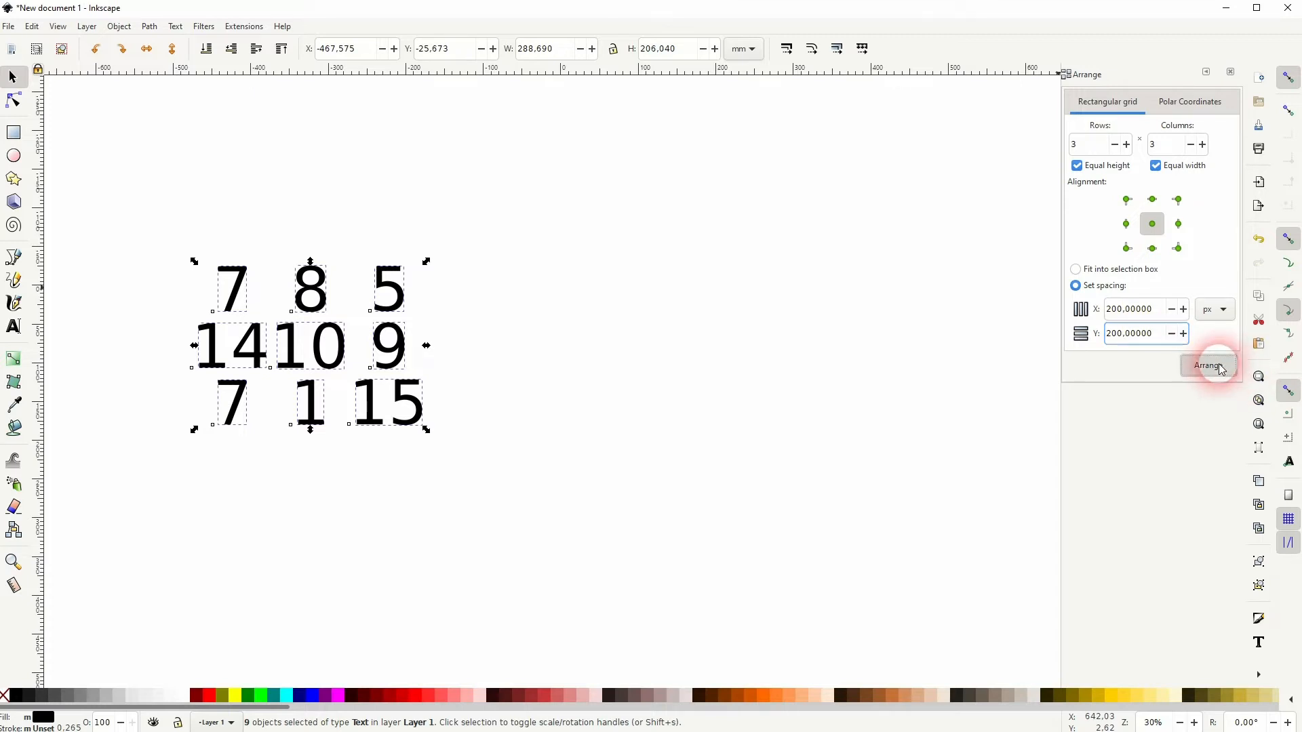
{"action": "left_click", "coordinate": [1206, 364]}
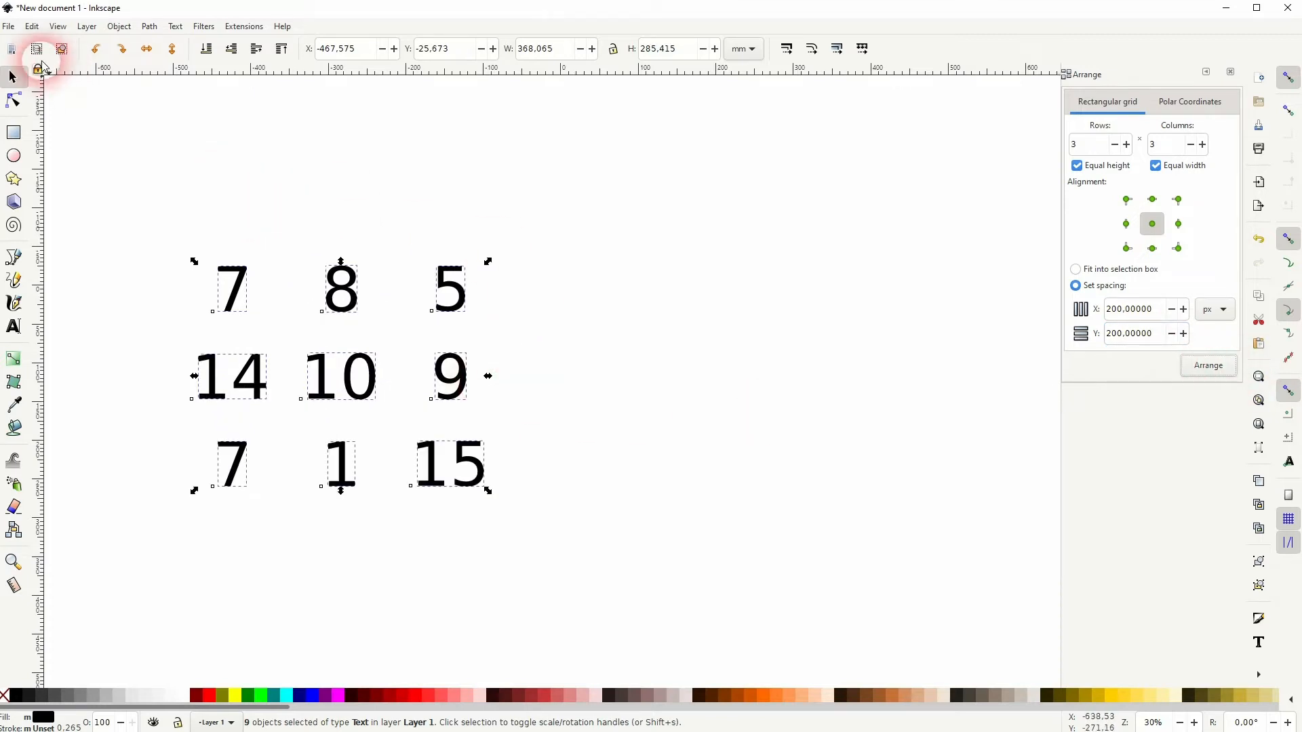
{"action": "left_click", "coordinate": [375, 287]}
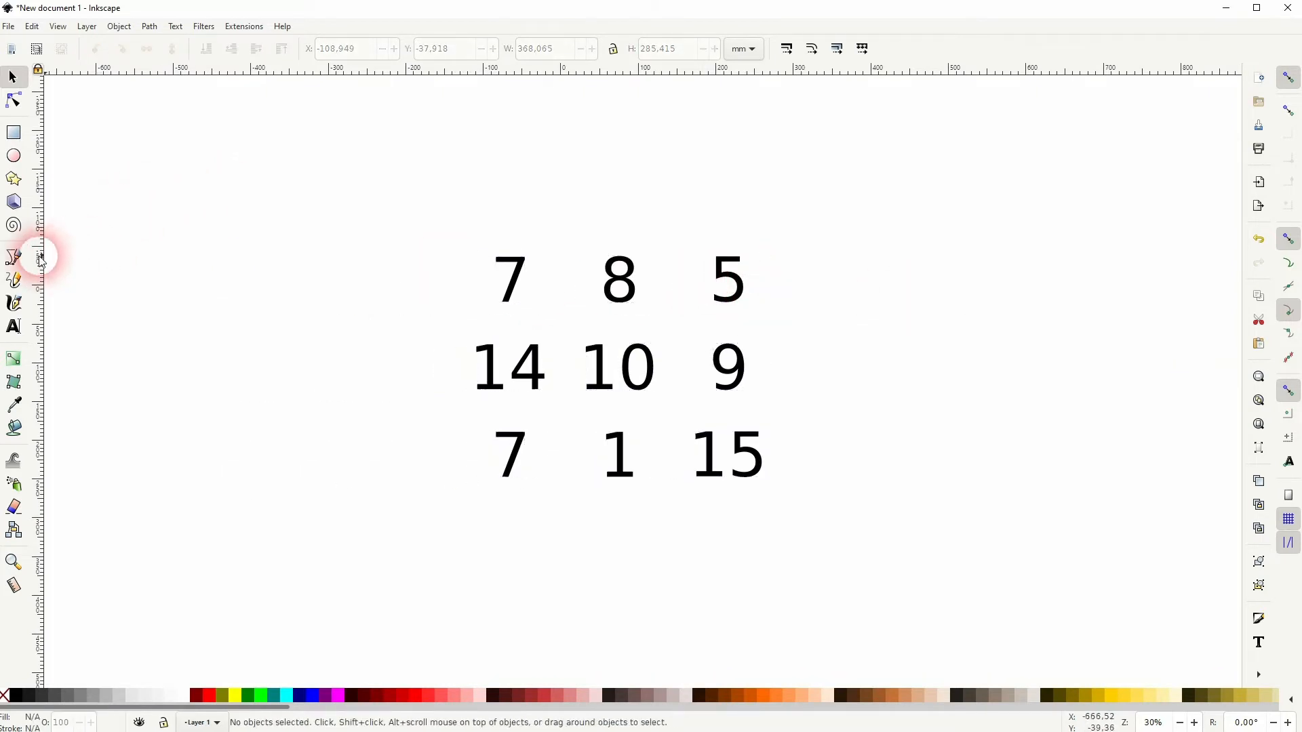
Pick the Bezier tool to begin drawing the left bracket outline.
{"action": "left_click", "coordinate": [14, 257]}
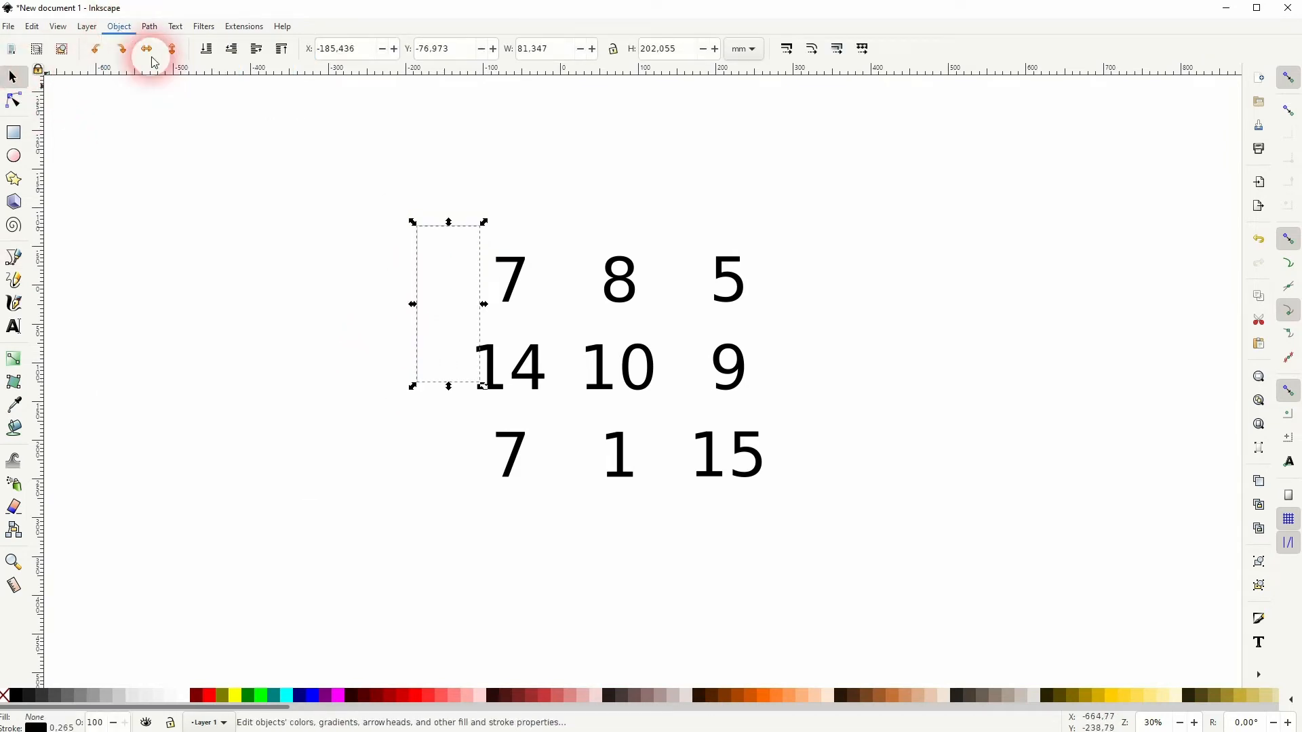
Give the bracket path a flat 5 mm stroke and extend its bottom below the last row.
{"action": "left_click", "coordinate": [149, 59]}
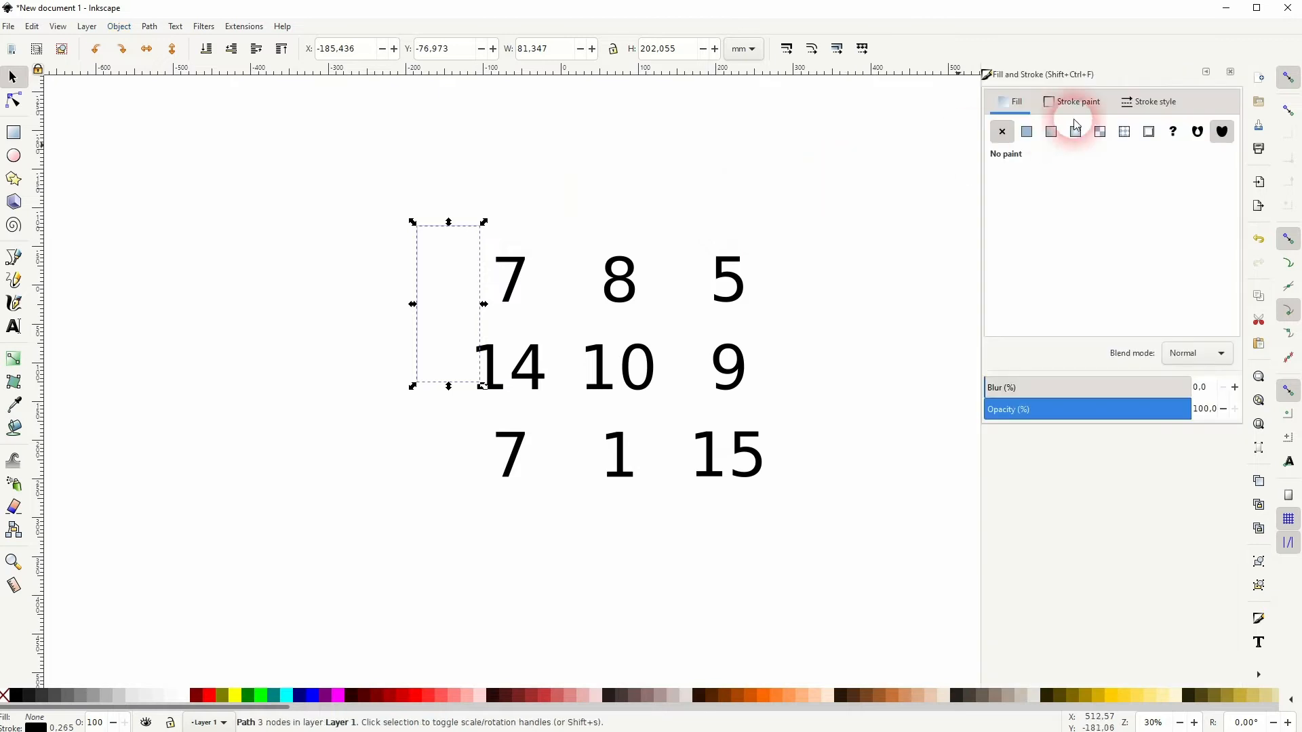
{"action": "left_click", "coordinate": [1156, 101]}
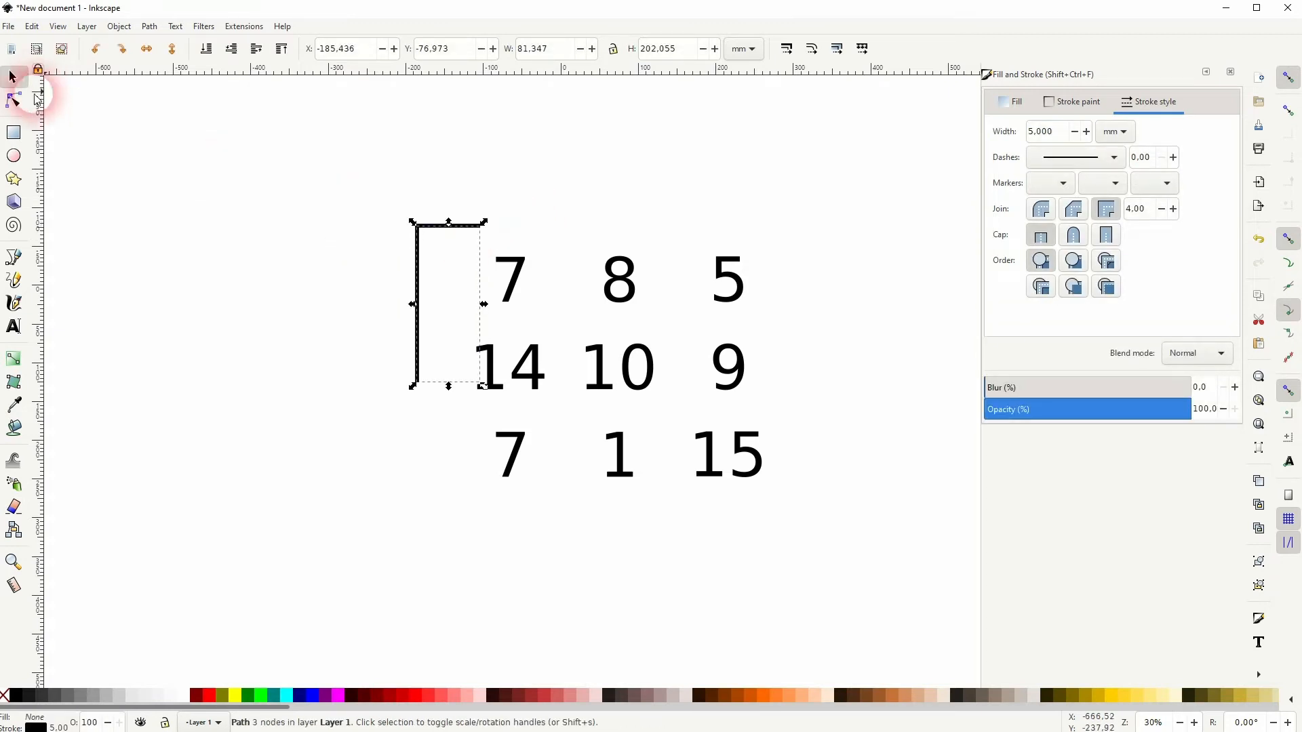
{"action": "left_click", "coordinate": [13, 99]}
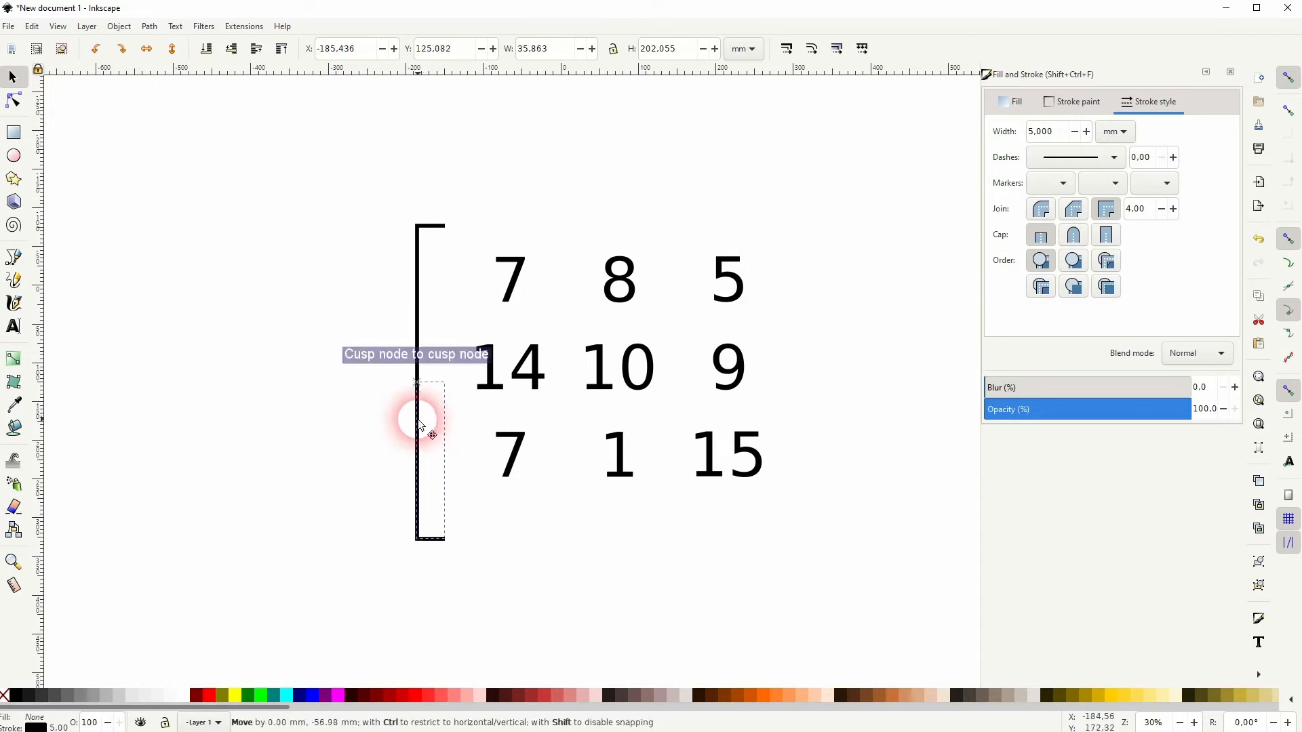
{"action": "left_click_drag", "start_coordinate": [419, 419], "coordinate": [457, 183]}
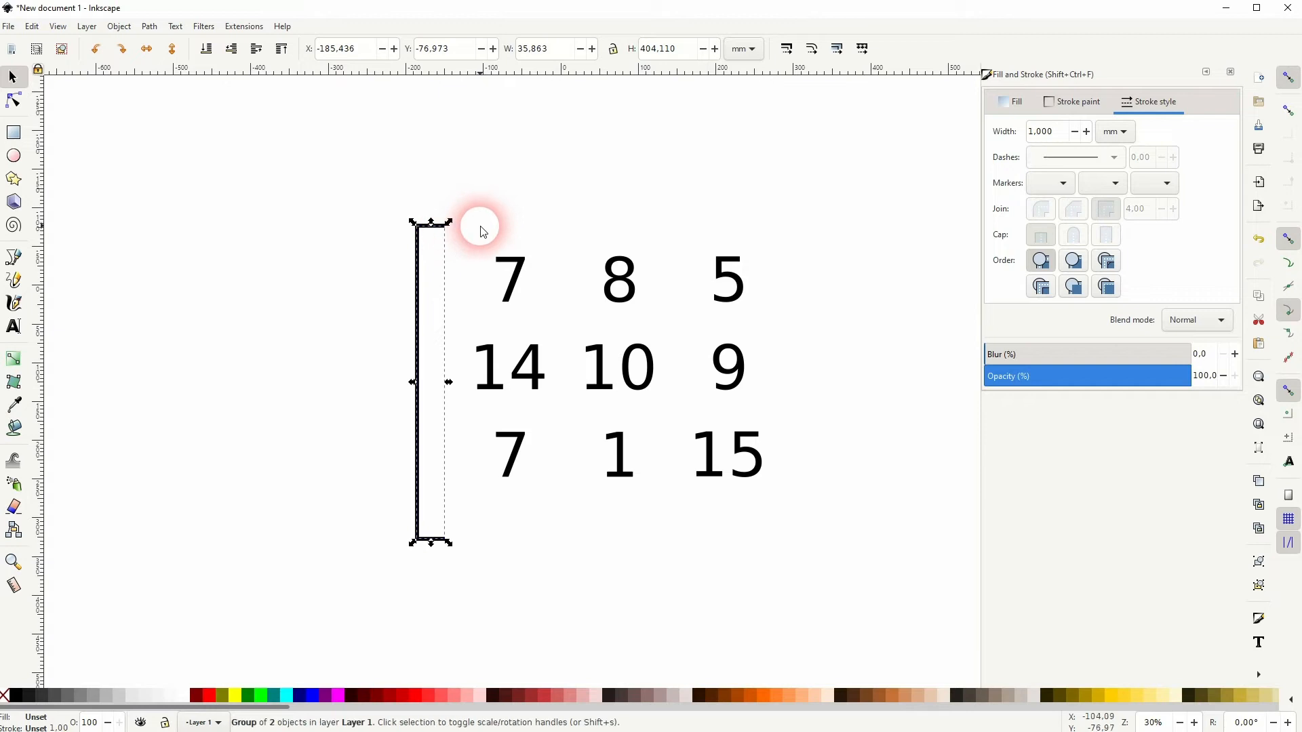
Select the numbers and bracket and center them vertically with Align and Distribute.
{"action": "left_click_drag", "start_coordinate": [481, 230], "coordinate": [581, 394]}
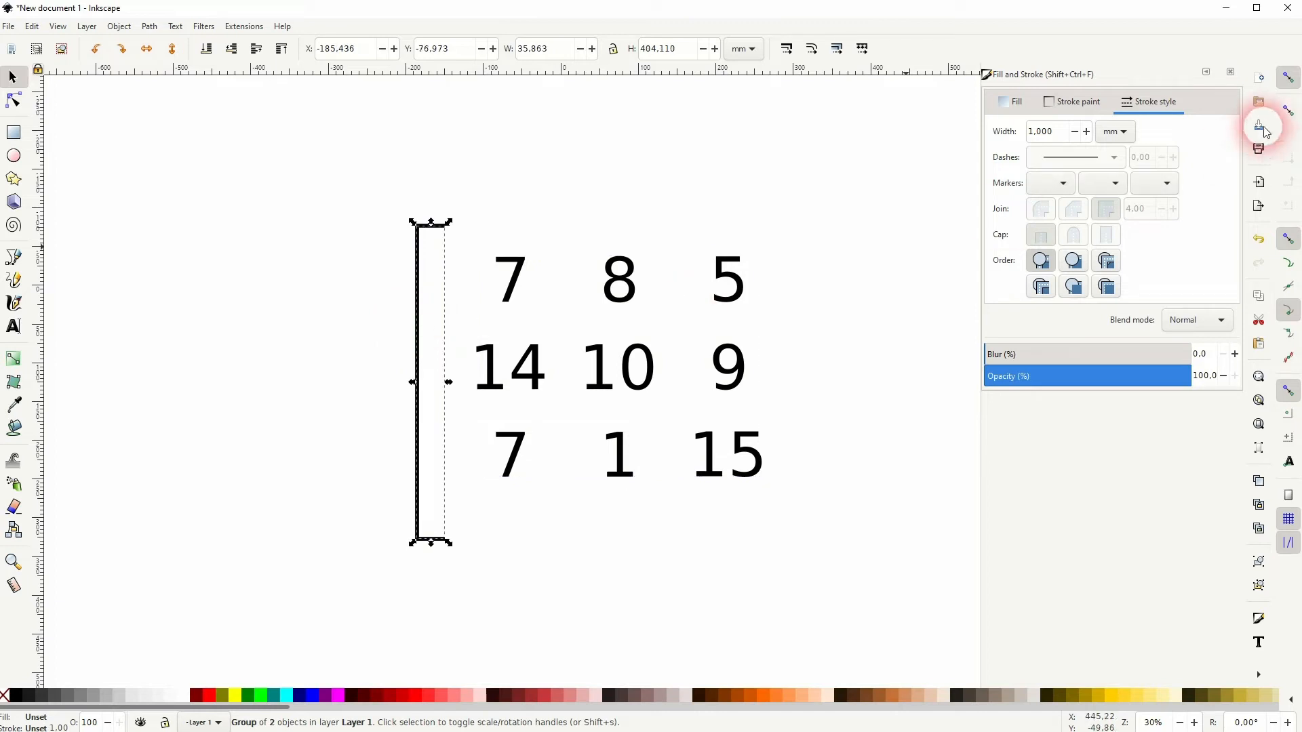
{"action": "left_click", "coordinate": [1263, 129]}
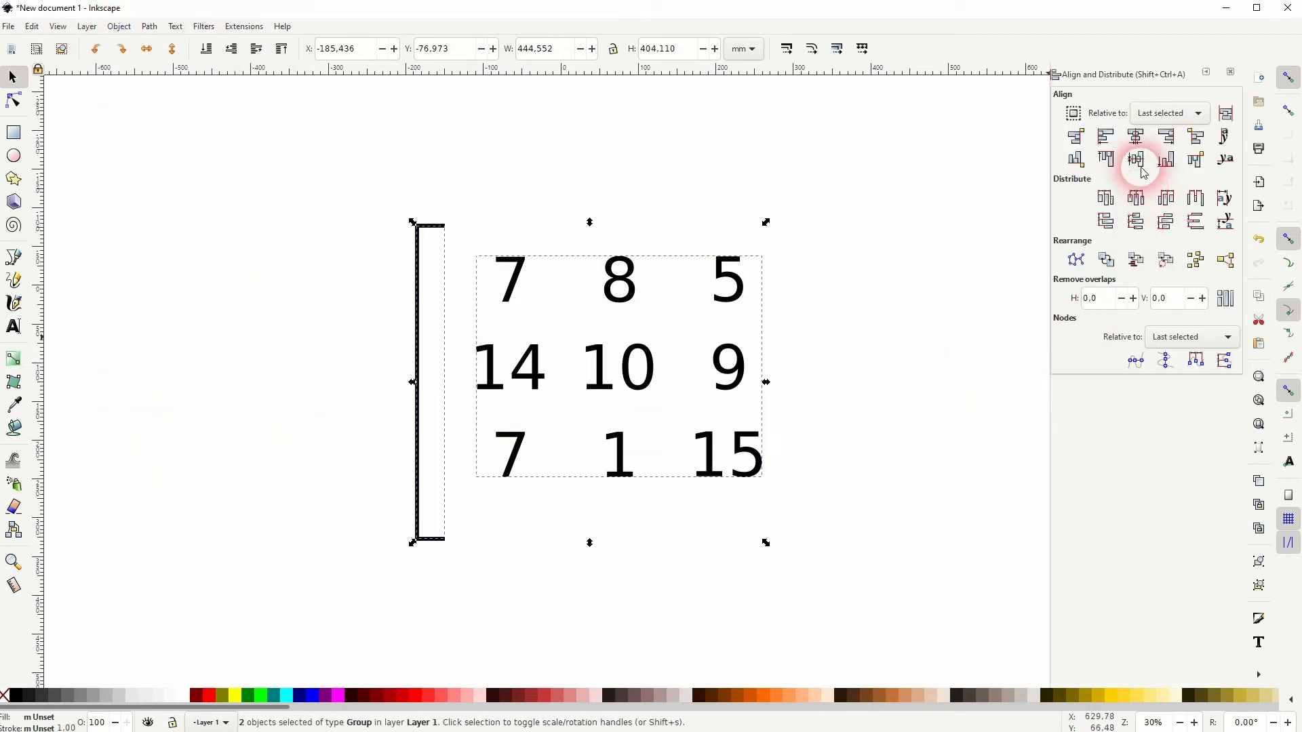
{"action": "left_click", "coordinate": [1136, 159]}
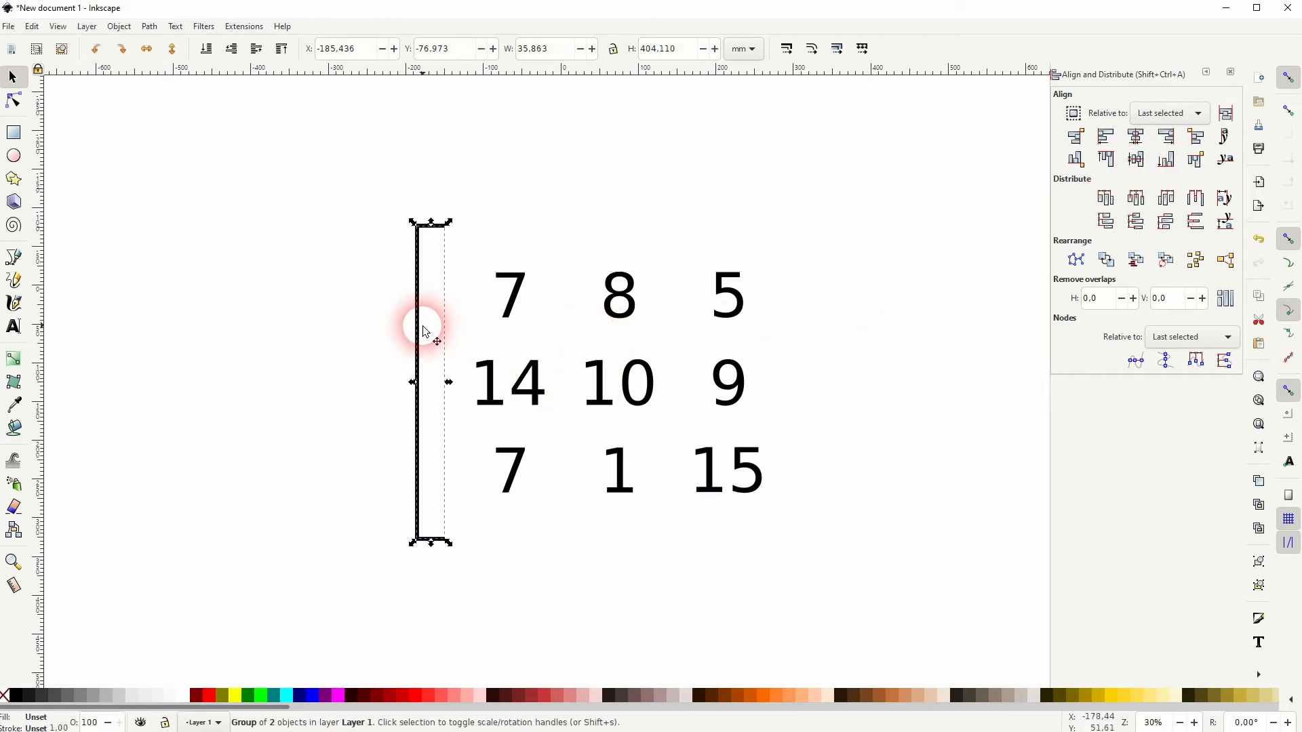
Place a mirrored right bracket beside the last column and move the finished matrix up left.
{"action": "left_click_drag", "start_coordinate": [427, 324], "coordinate": [834, 316]}
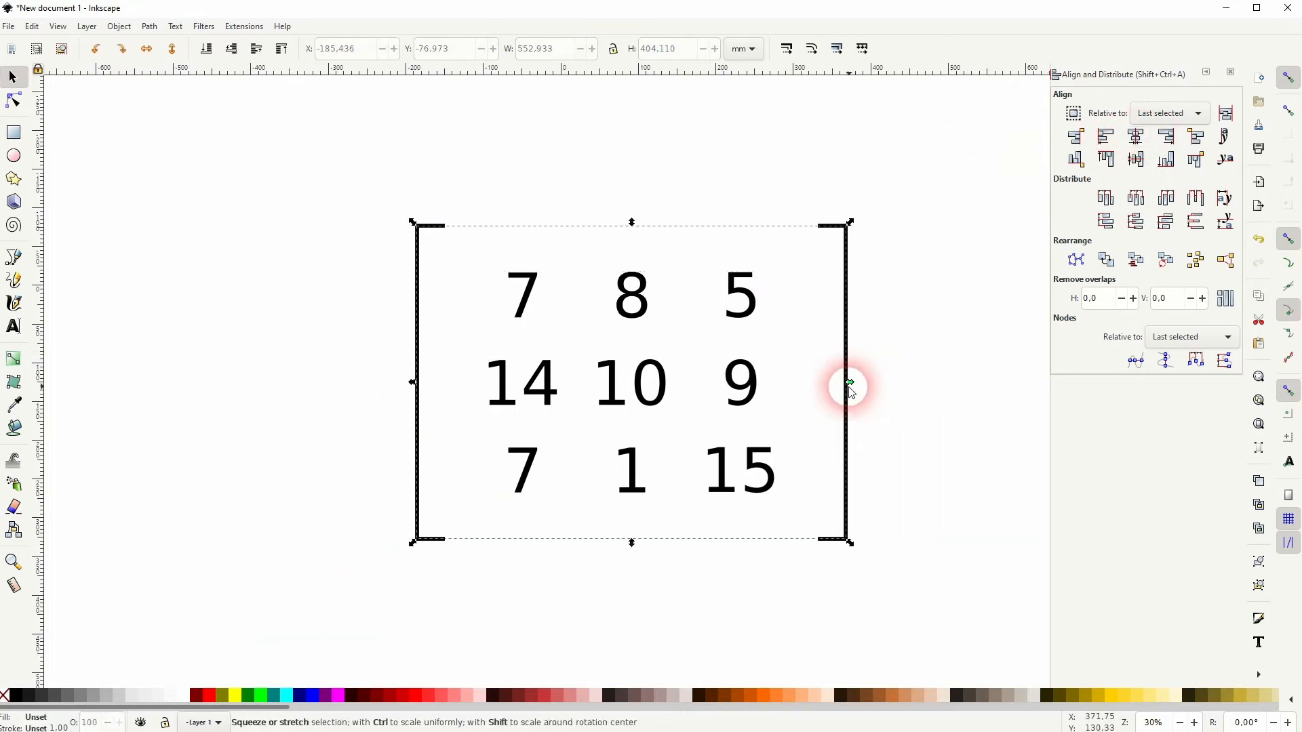
{"action": "left_click_drag", "start_coordinate": [849, 382], "coordinate": [838, 389]}
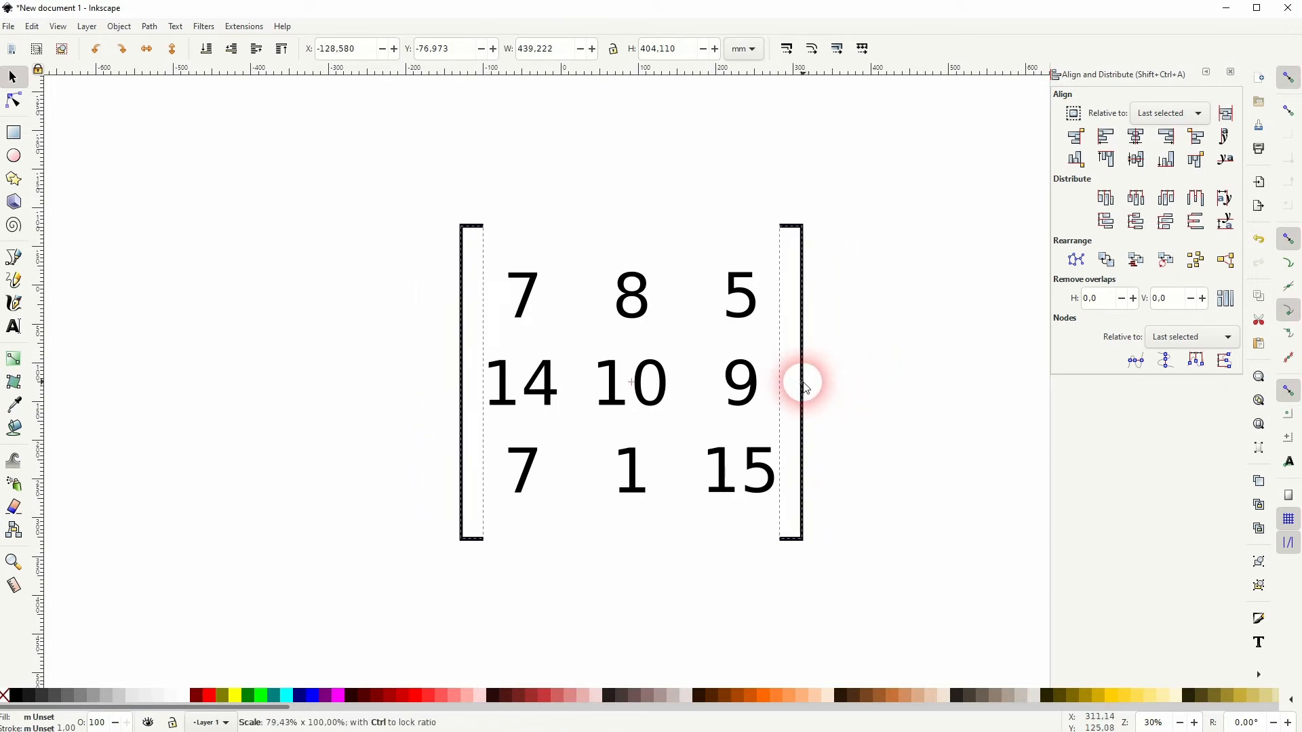
{"action": "left_click", "coordinate": [800, 381]}
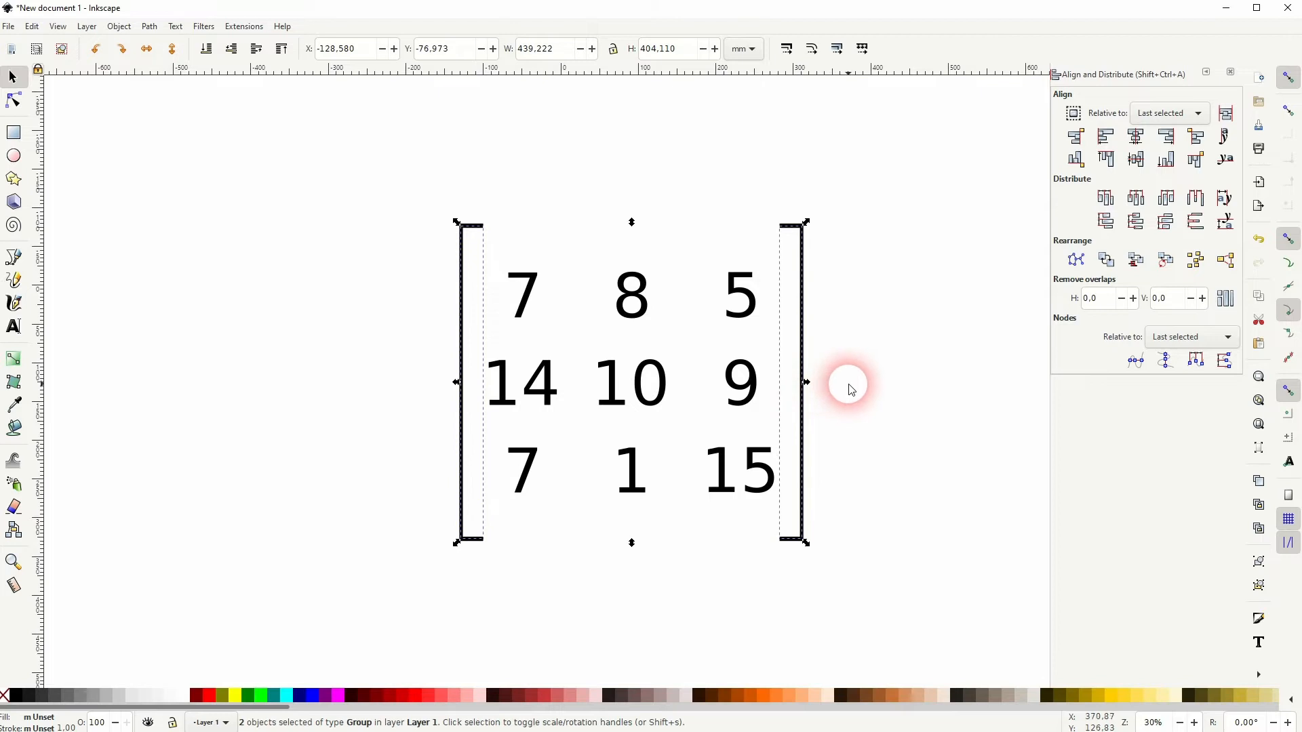
{"action": "left_click_drag", "start_coordinate": [849, 389], "coordinate": [631, 235]}
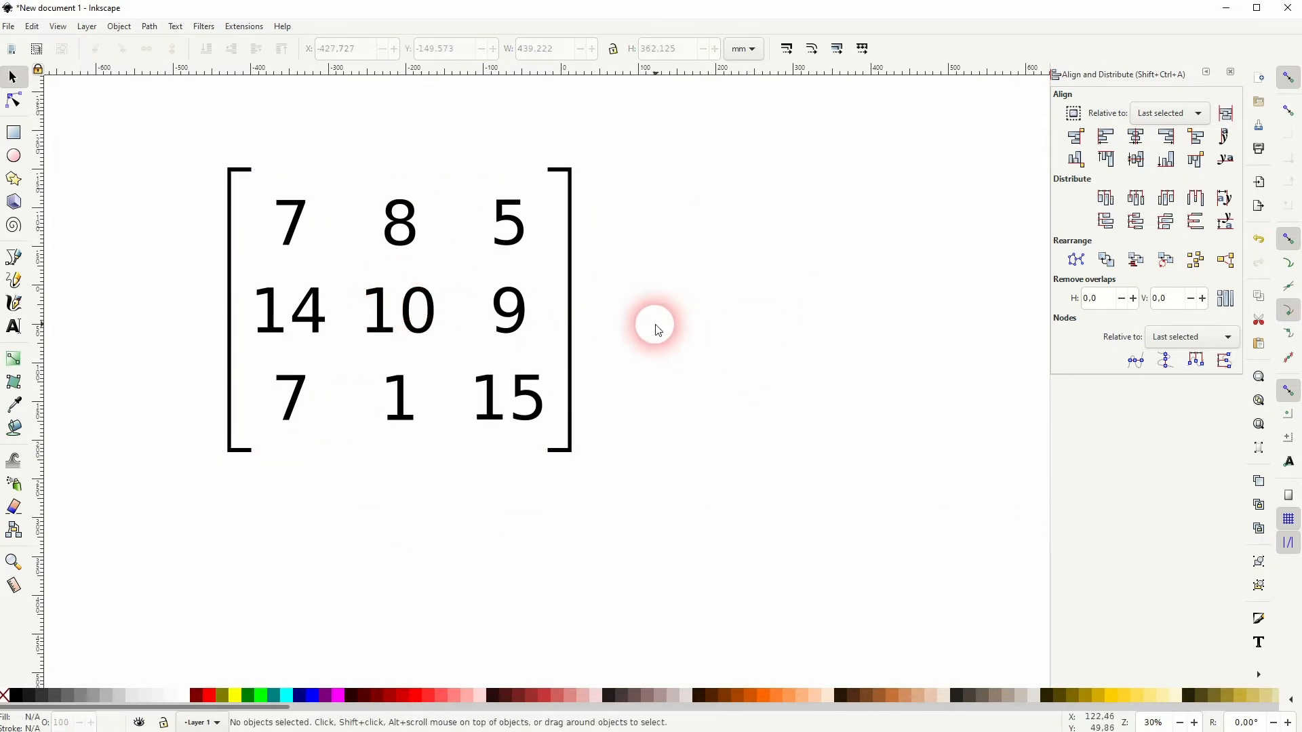
Move the bracketed matrix left, leaving a bracket-free copy of the numbers mid-canvas.
{"action": "left_click", "coordinate": [407, 312]}
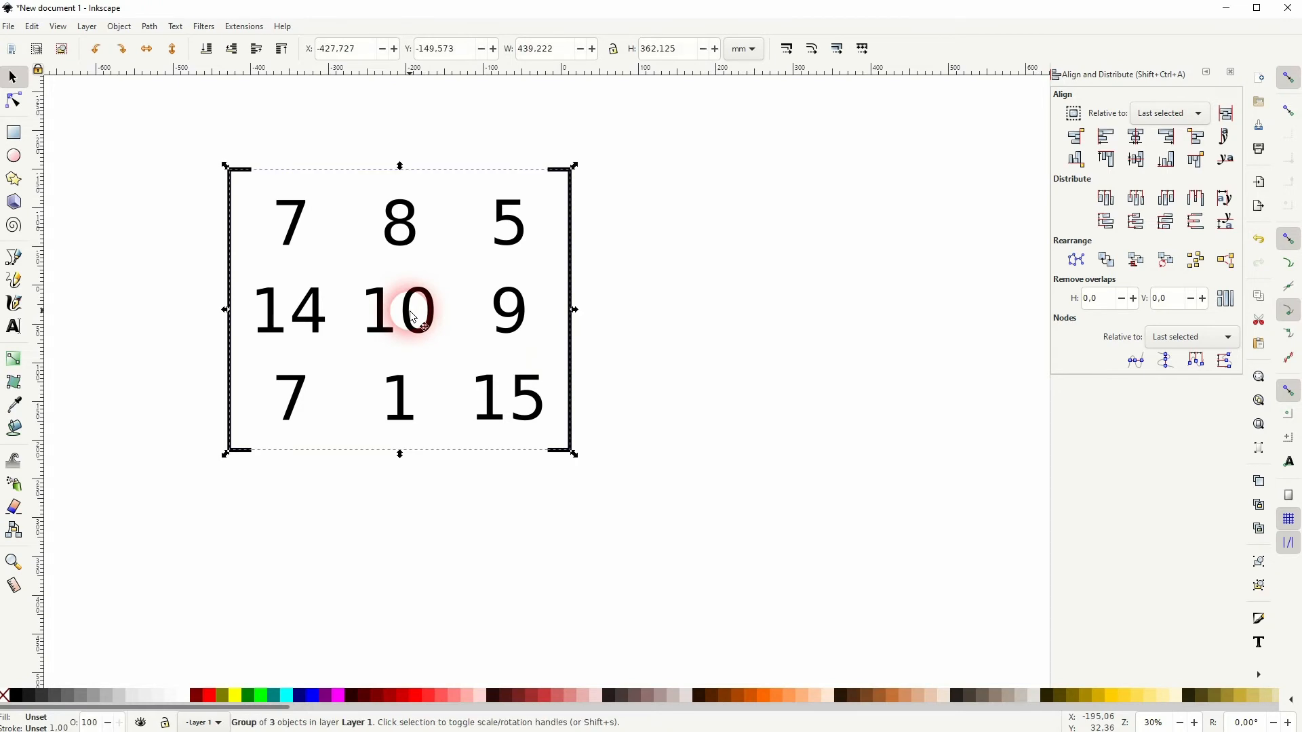
{"action": "left_click_drag", "start_coordinate": [407, 311], "coordinate": [876, 397]}
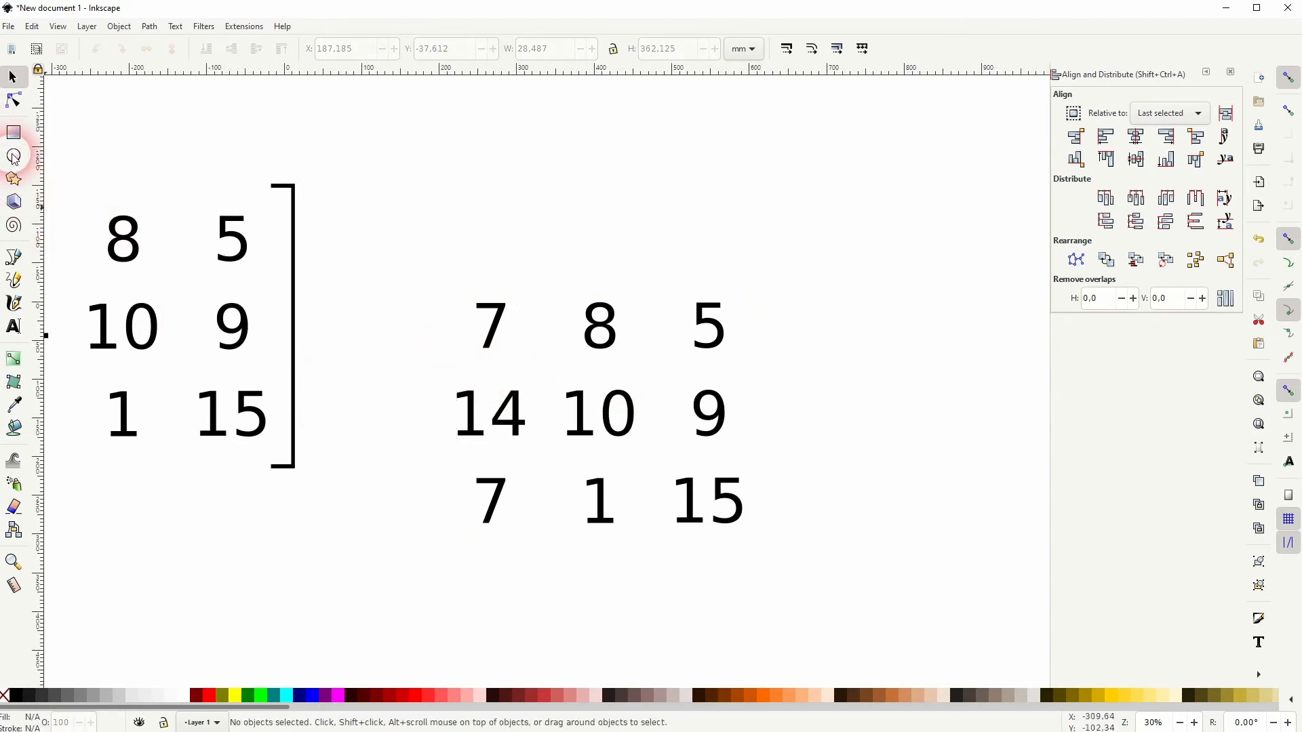
{"action": "left_click", "coordinate": [14, 155]}
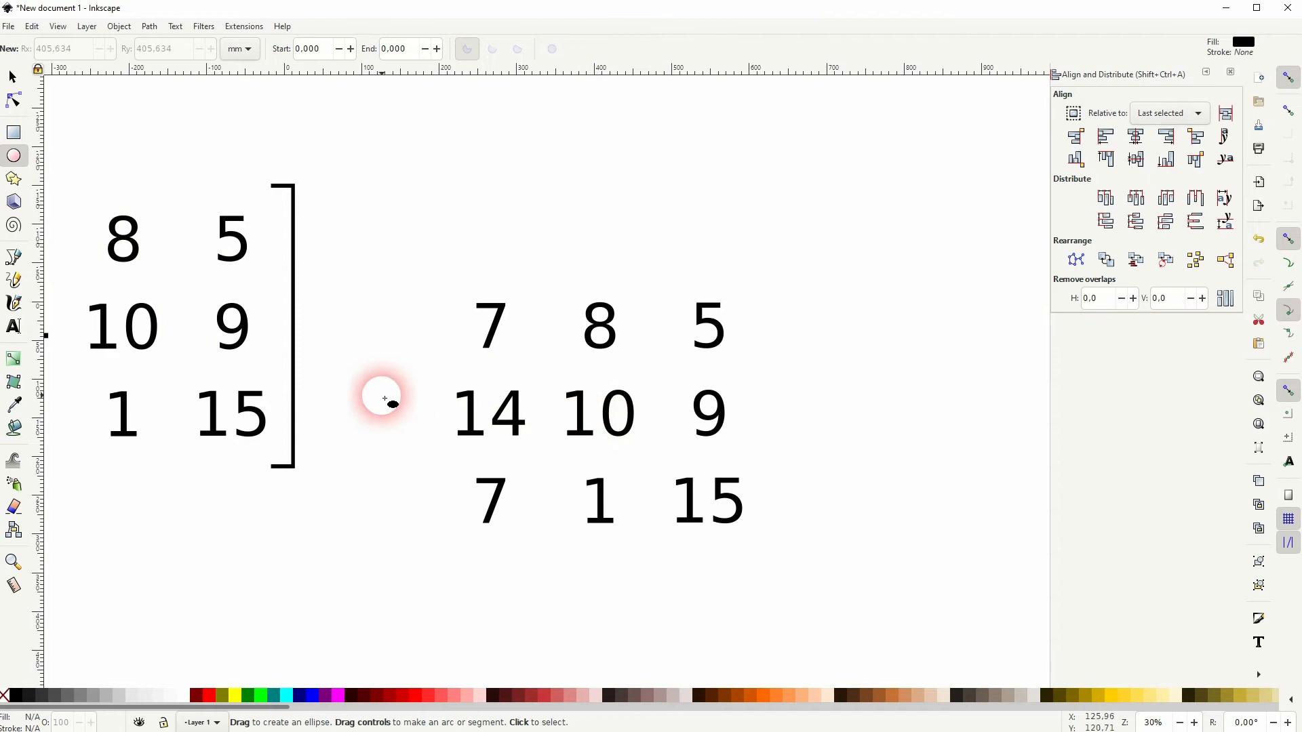
Draw a tall, narrow ellipse over the copied number grid.
{"action": "left_click_drag", "start_coordinate": [382, 398], "coordinate": [691, 525]}
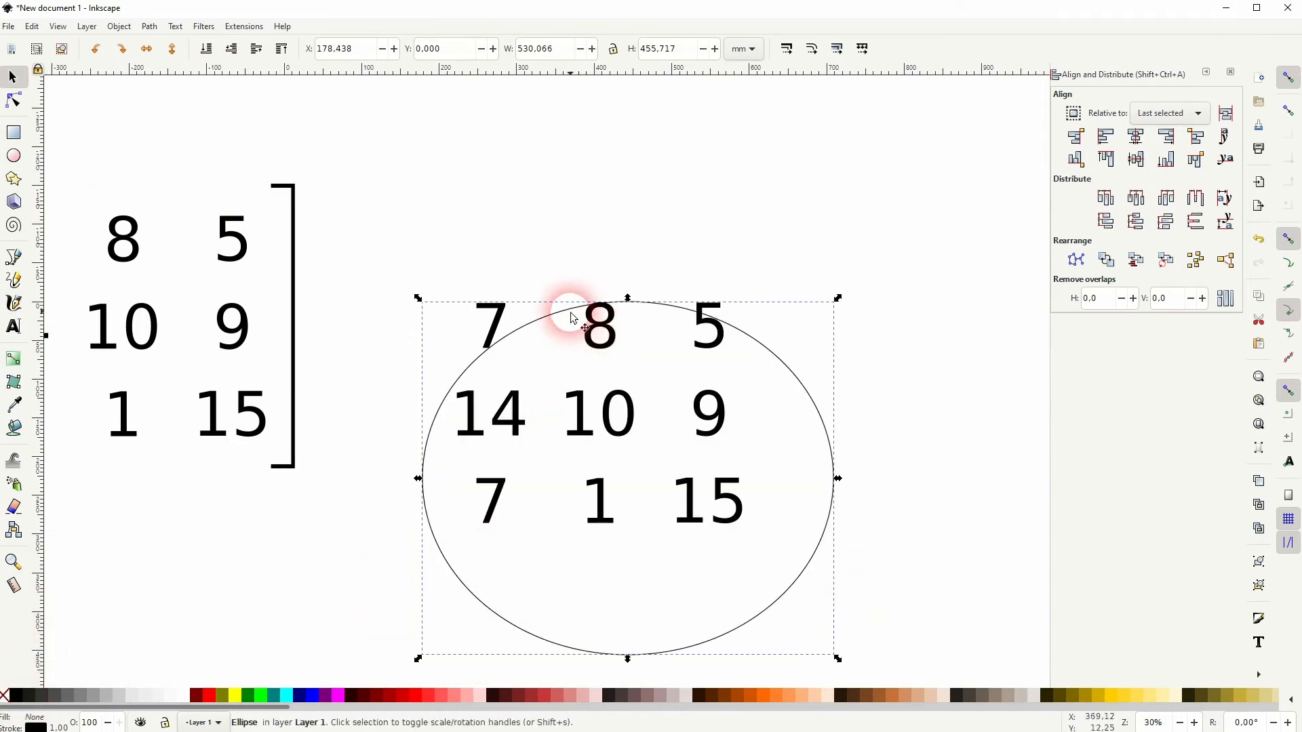
{"action": "left_click_drag", "start_coordinate": [572, 318], "coordinate": [567, 231]}
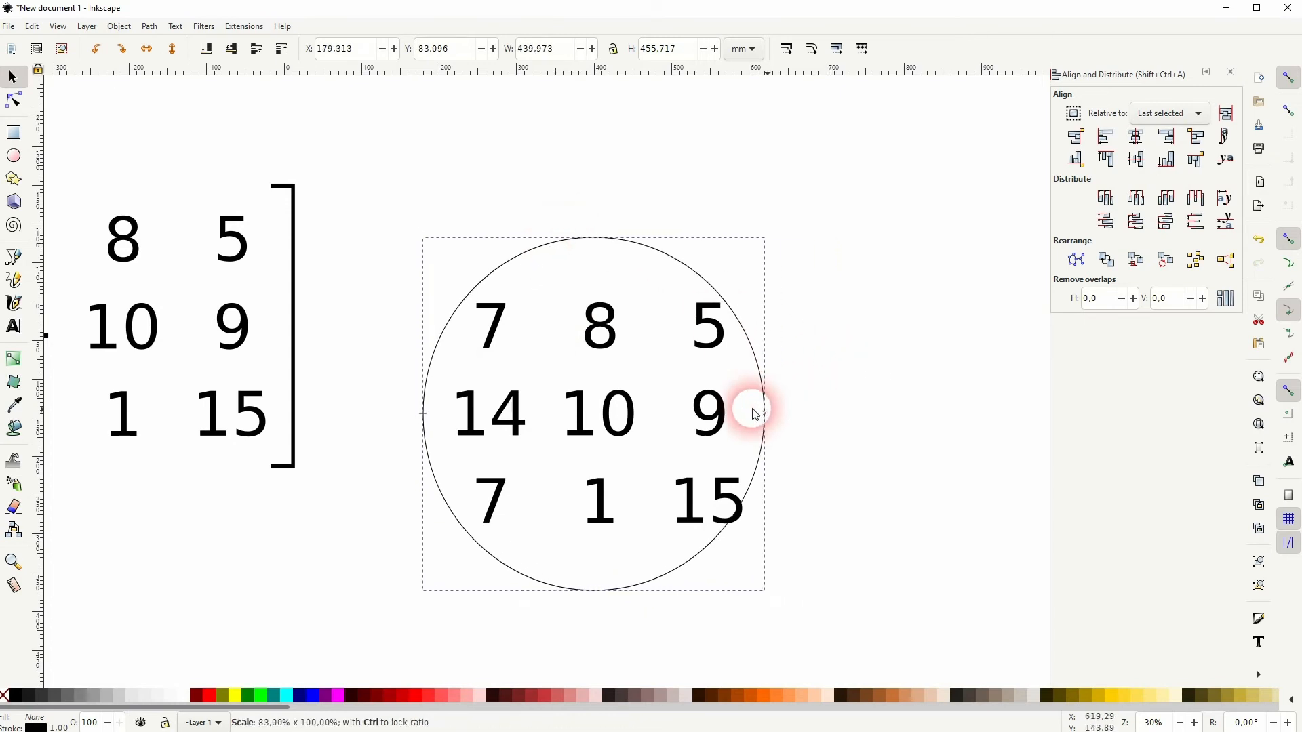
{"action": "left_click_drag", "start_coordinate": [755, 414], "coordinate": [672, 414]}
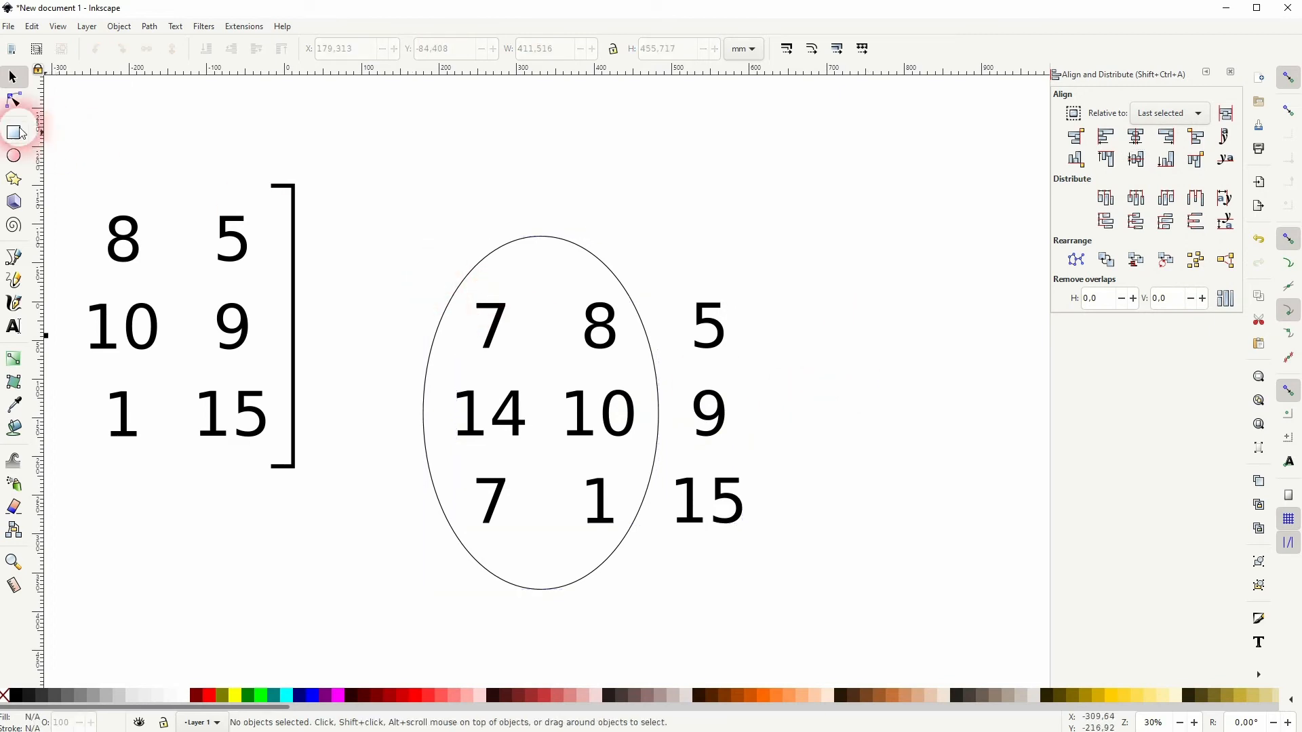
Cut the ellipse's middle with a rectangle difference and place the mirrored arc as a right bracket.
{"action": "left_click_drag", "start_coordinate": [480, 204], "coordinate": [700, 611]}
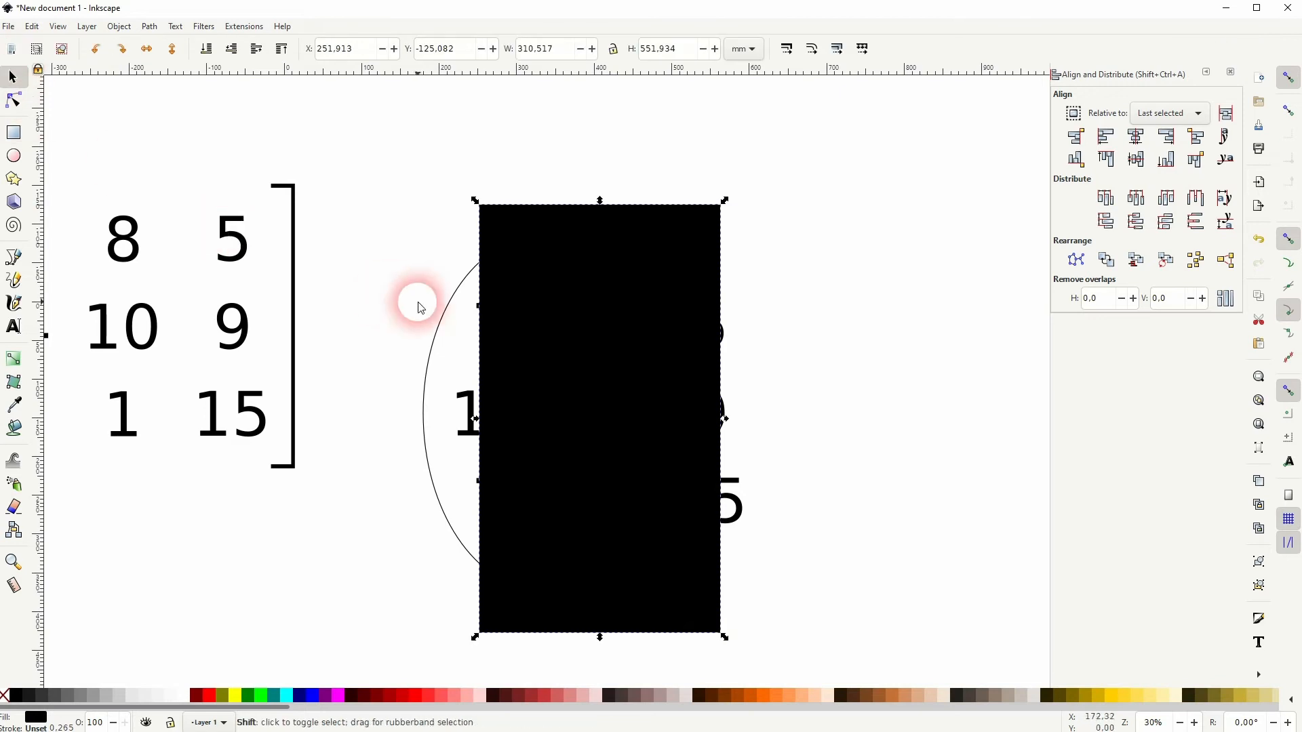
{"action": "mouse_move", "coordinate": [538, 256]}
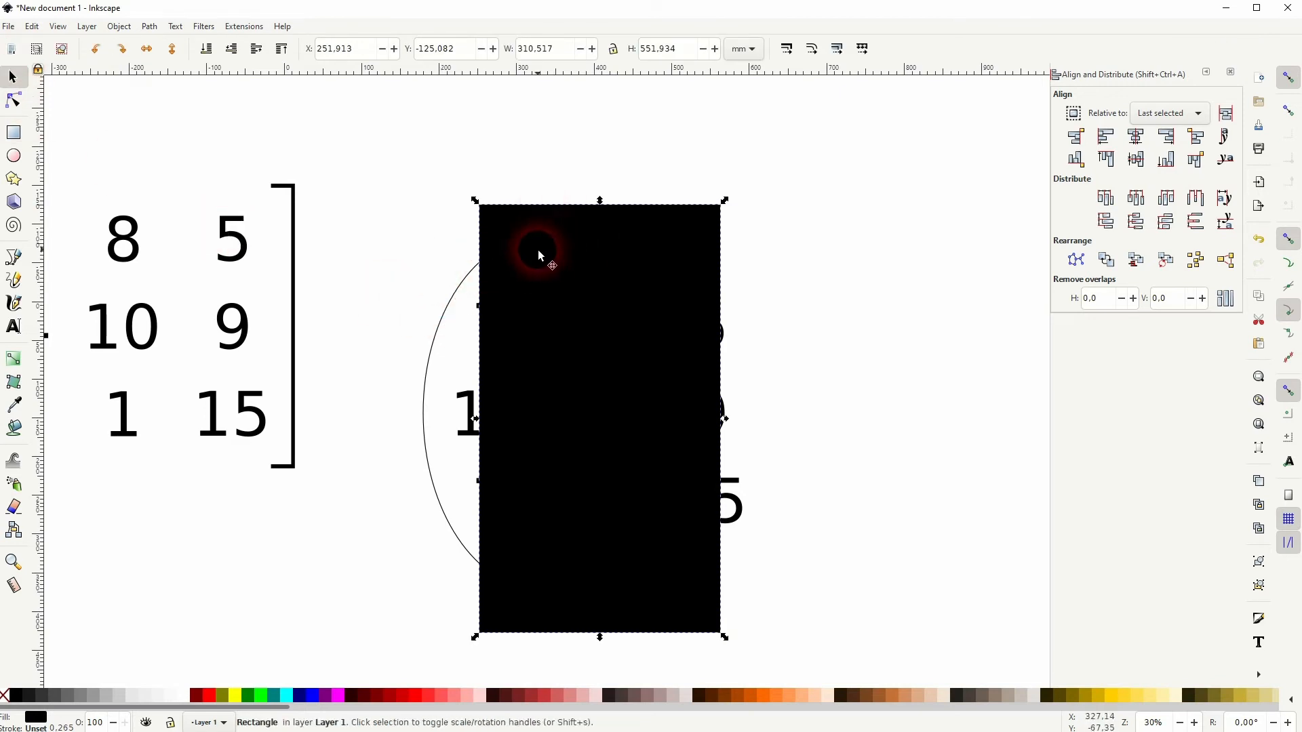
{"action": "left_click", "coordinate": [431, 344]}
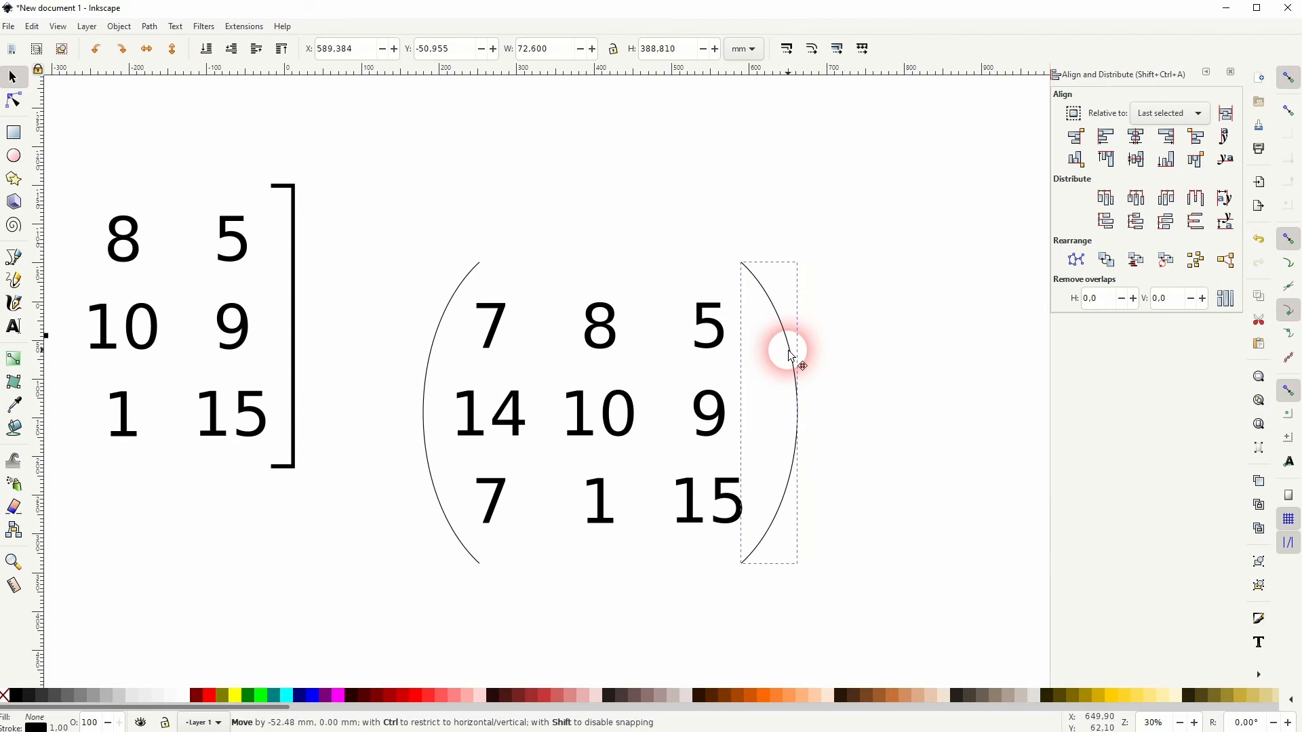
{"action": "left_click_drag", "start_coordinate": [789, 348], "coordinate": [427, 341]}
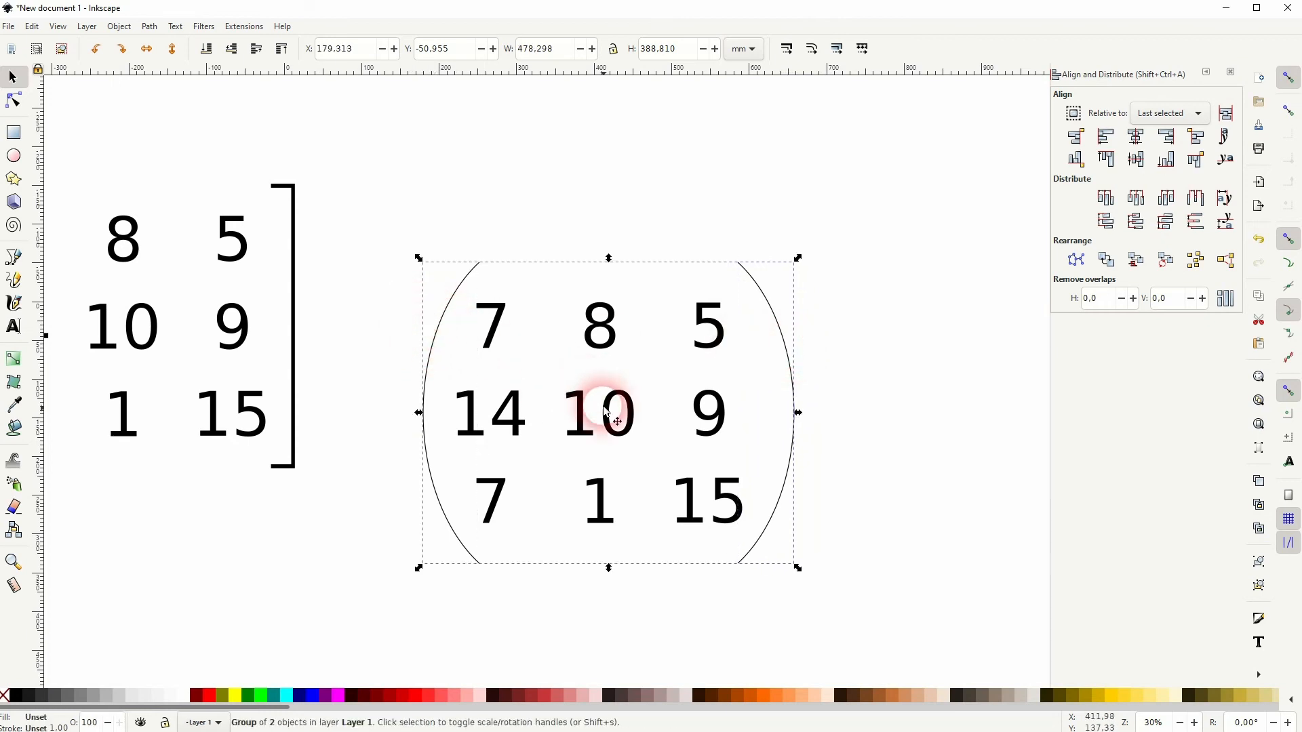
Center the copied numbers between the round brackets and thicken their stroke to 5 mm.
{"action": "left_click", "coordinate": [1135, 135]}
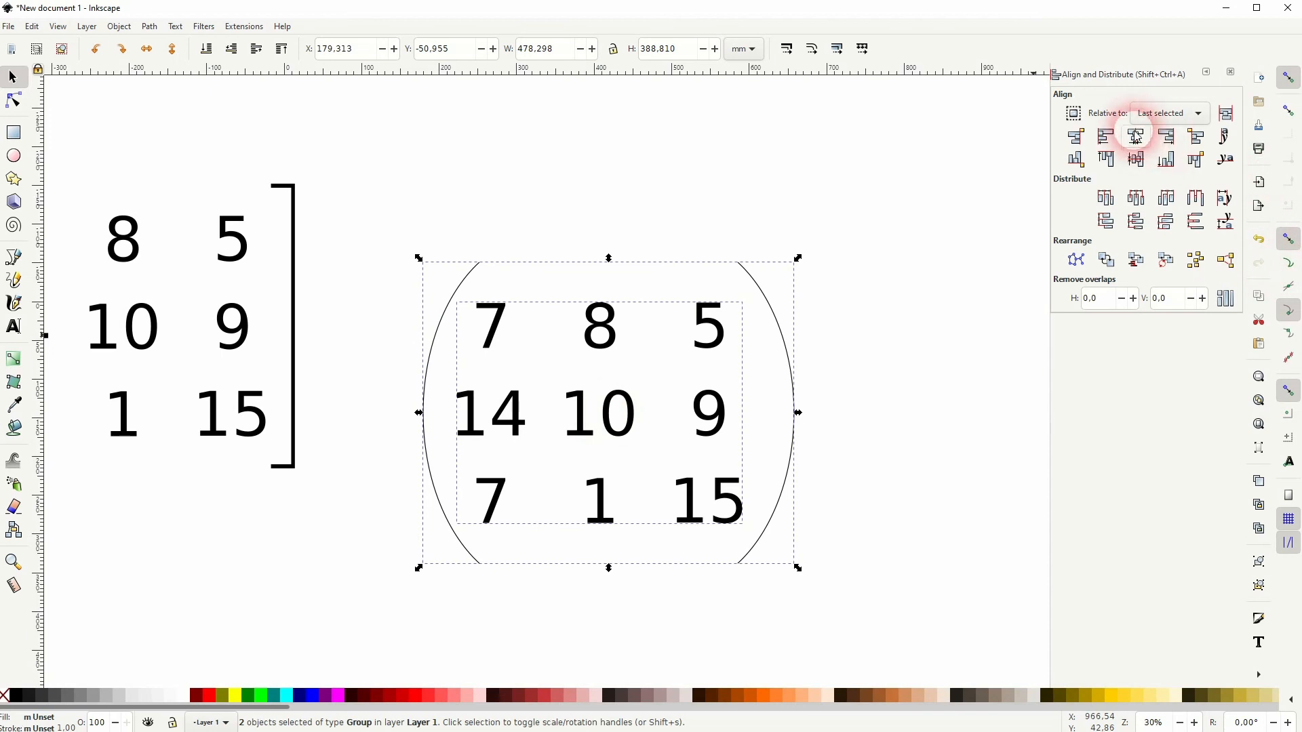
{"action": "left_click", "coordinate": [1134, 135]}
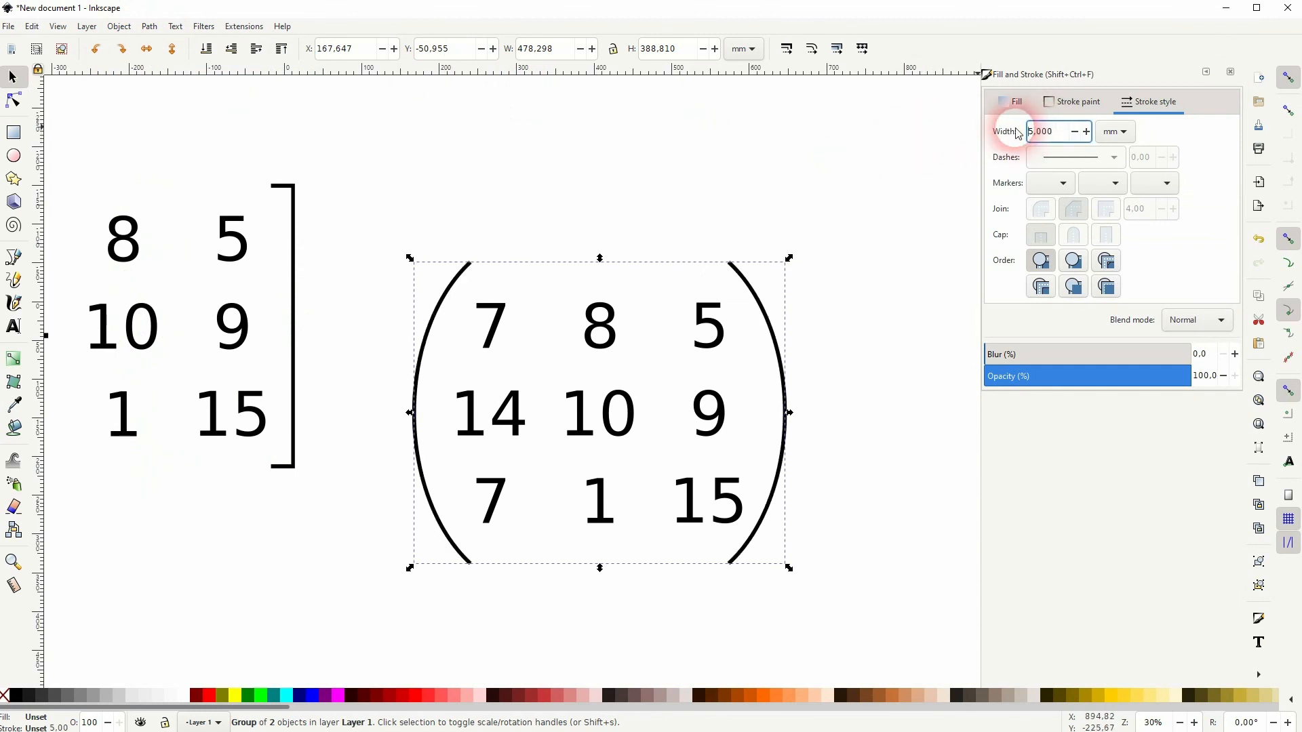
{"action": "left_click", "coordinate": [506, 360]}
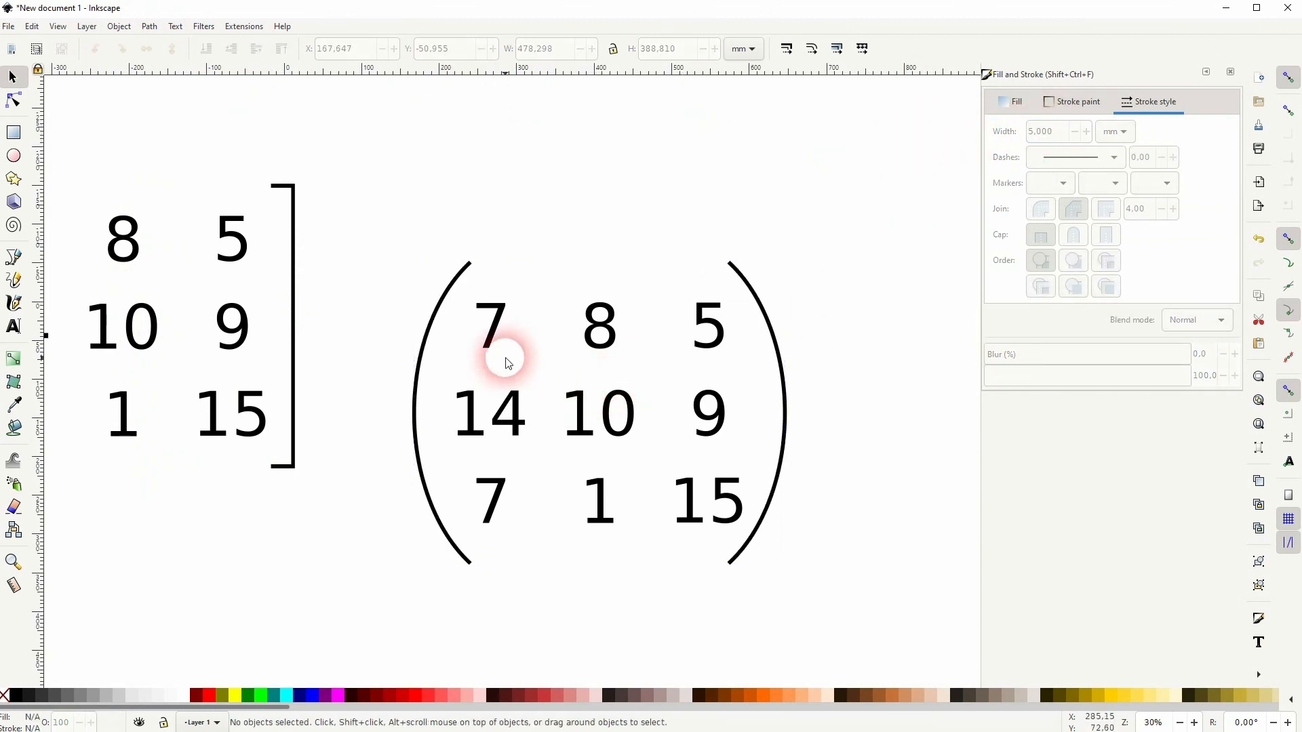